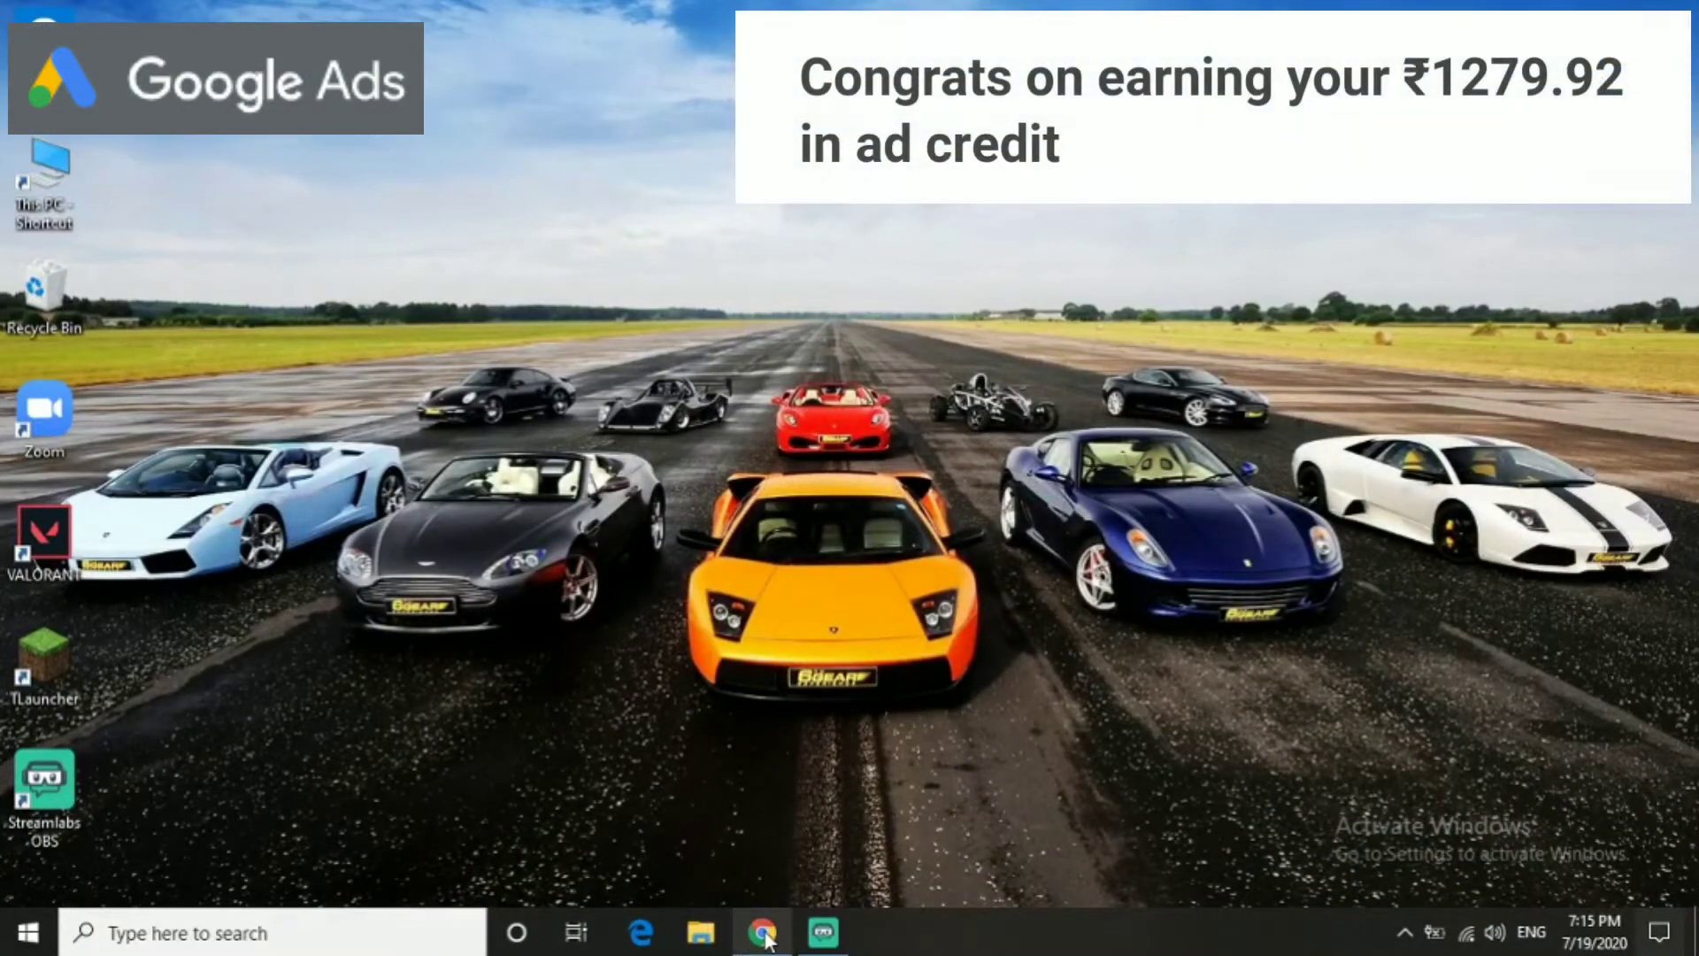
# - Select the tractor images, verify the challenge, and scroll back up the Get started page
pyautogui.click(761, 932)
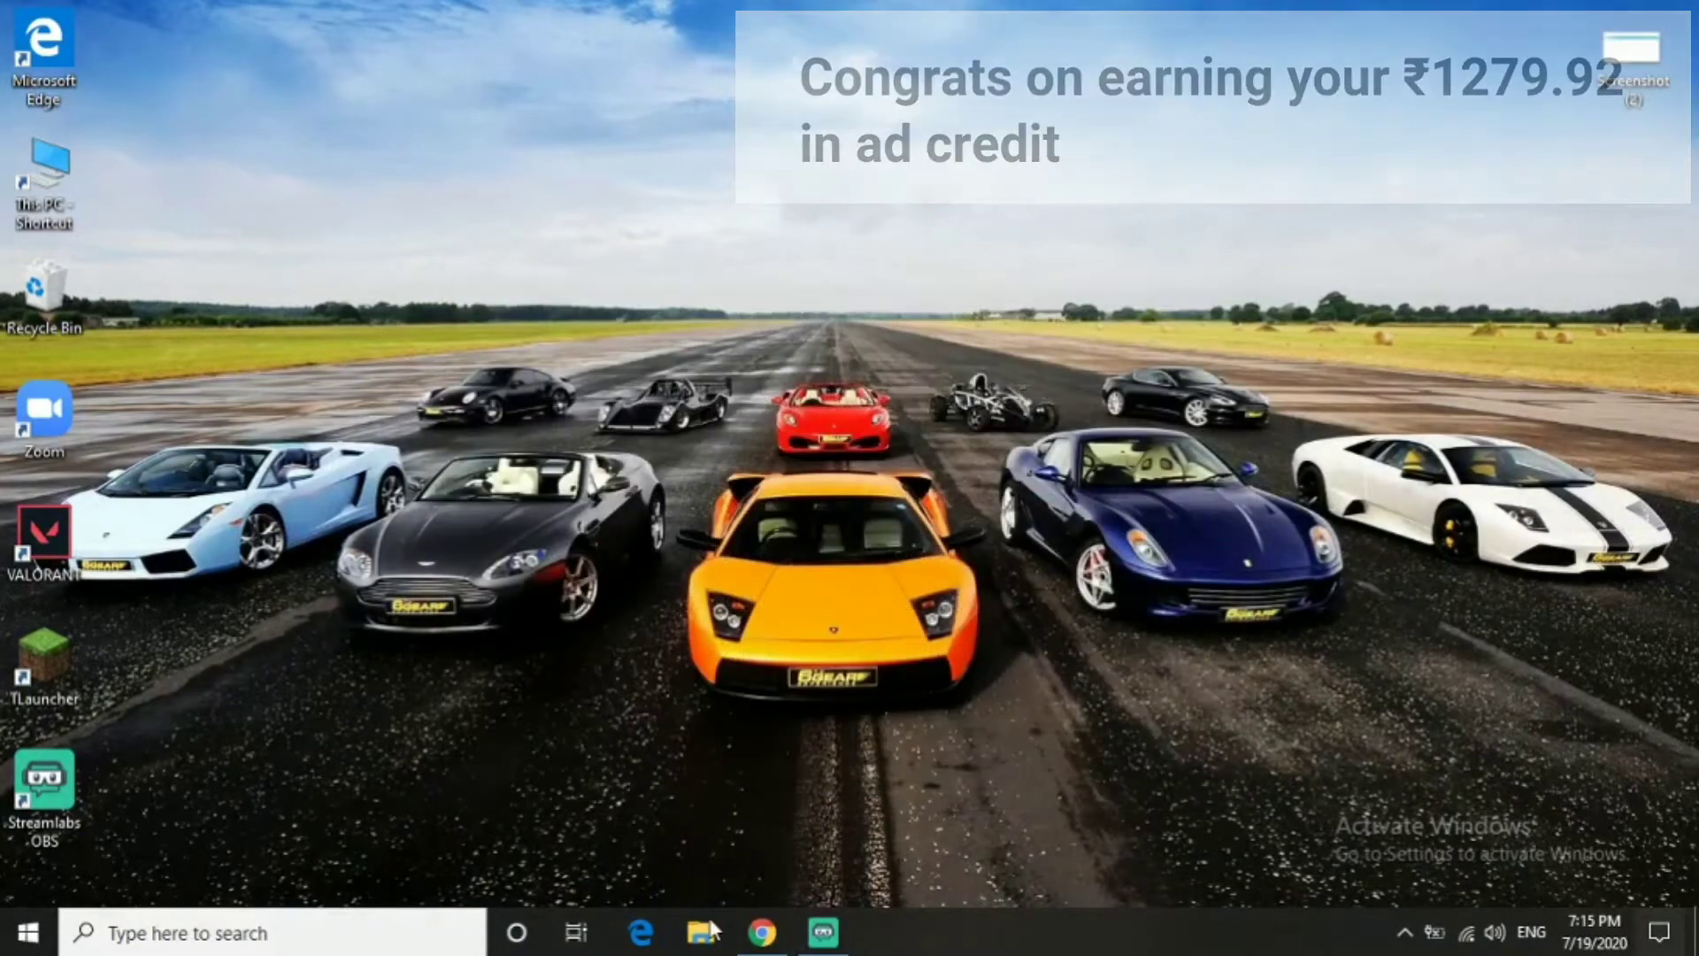
pyautogui.click(761, 932)
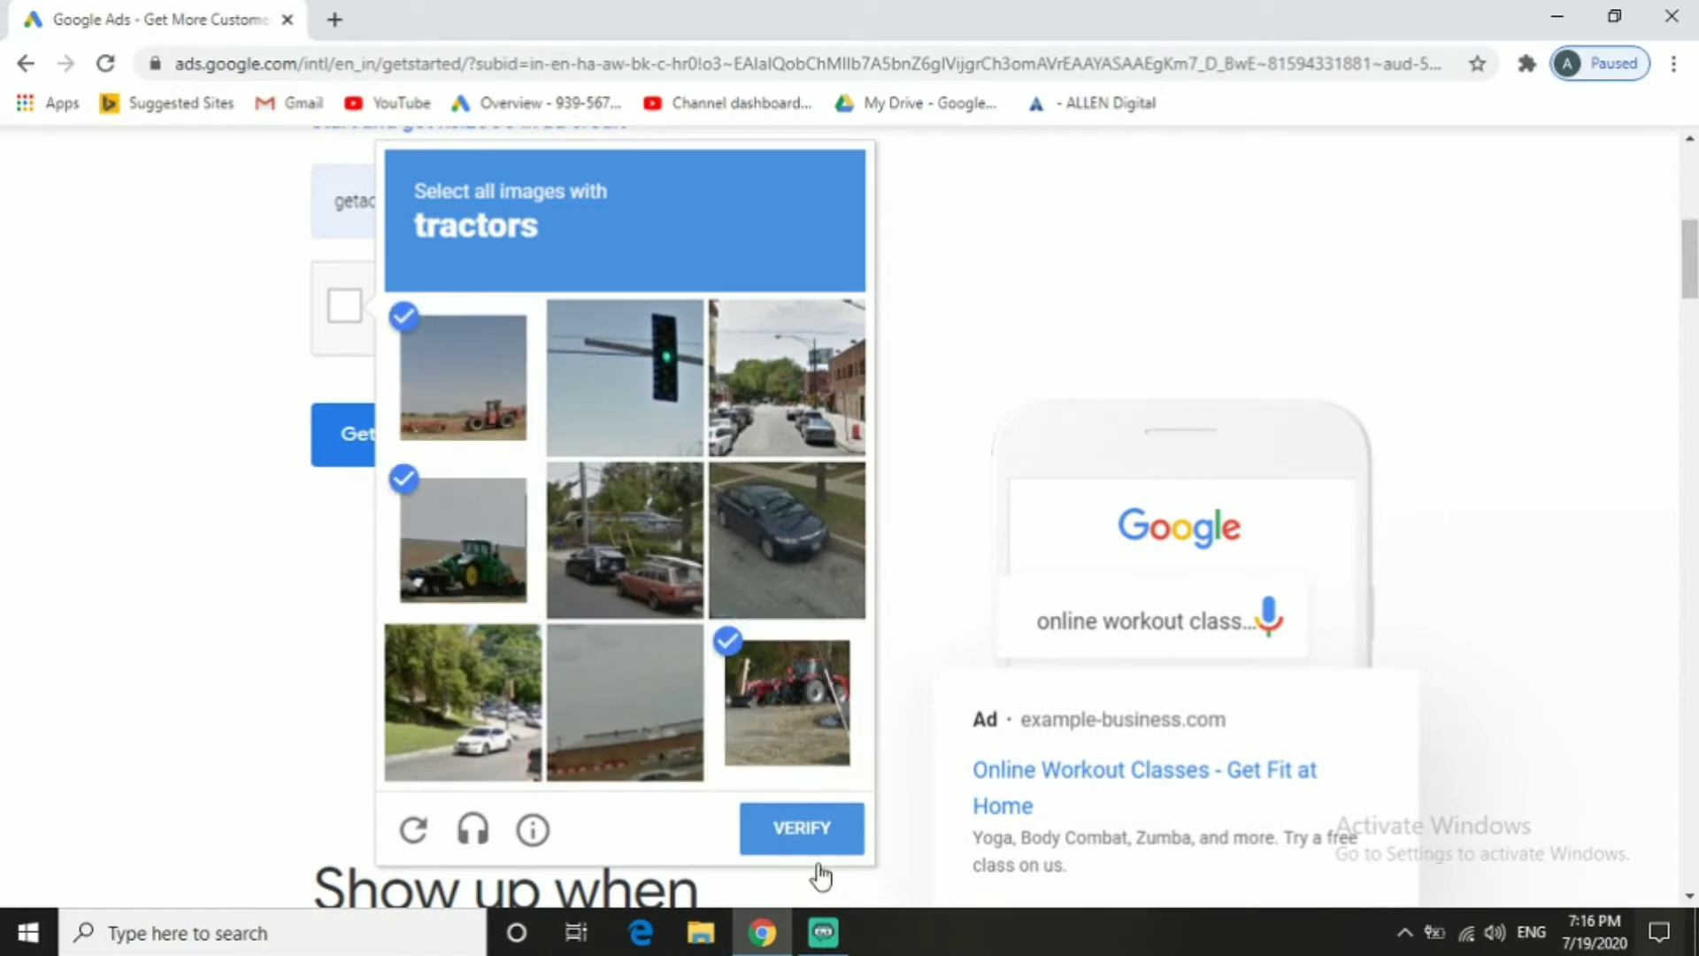
pyautogui.click(801, 829)
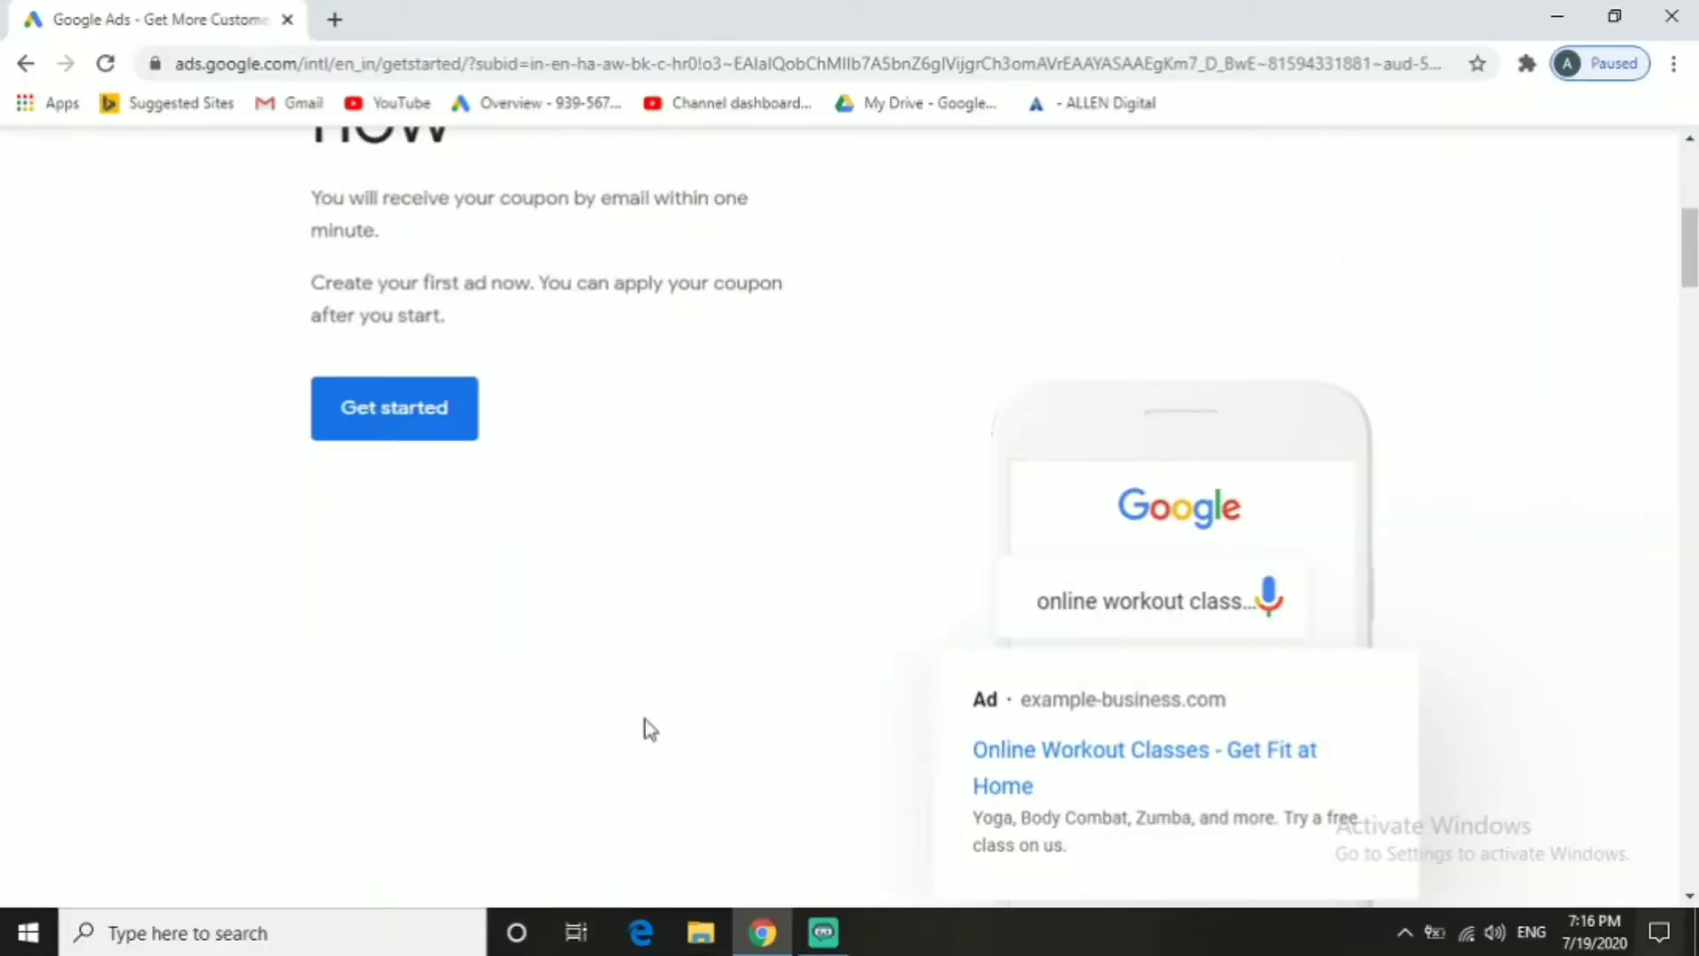
pyautogui.scroll(3)
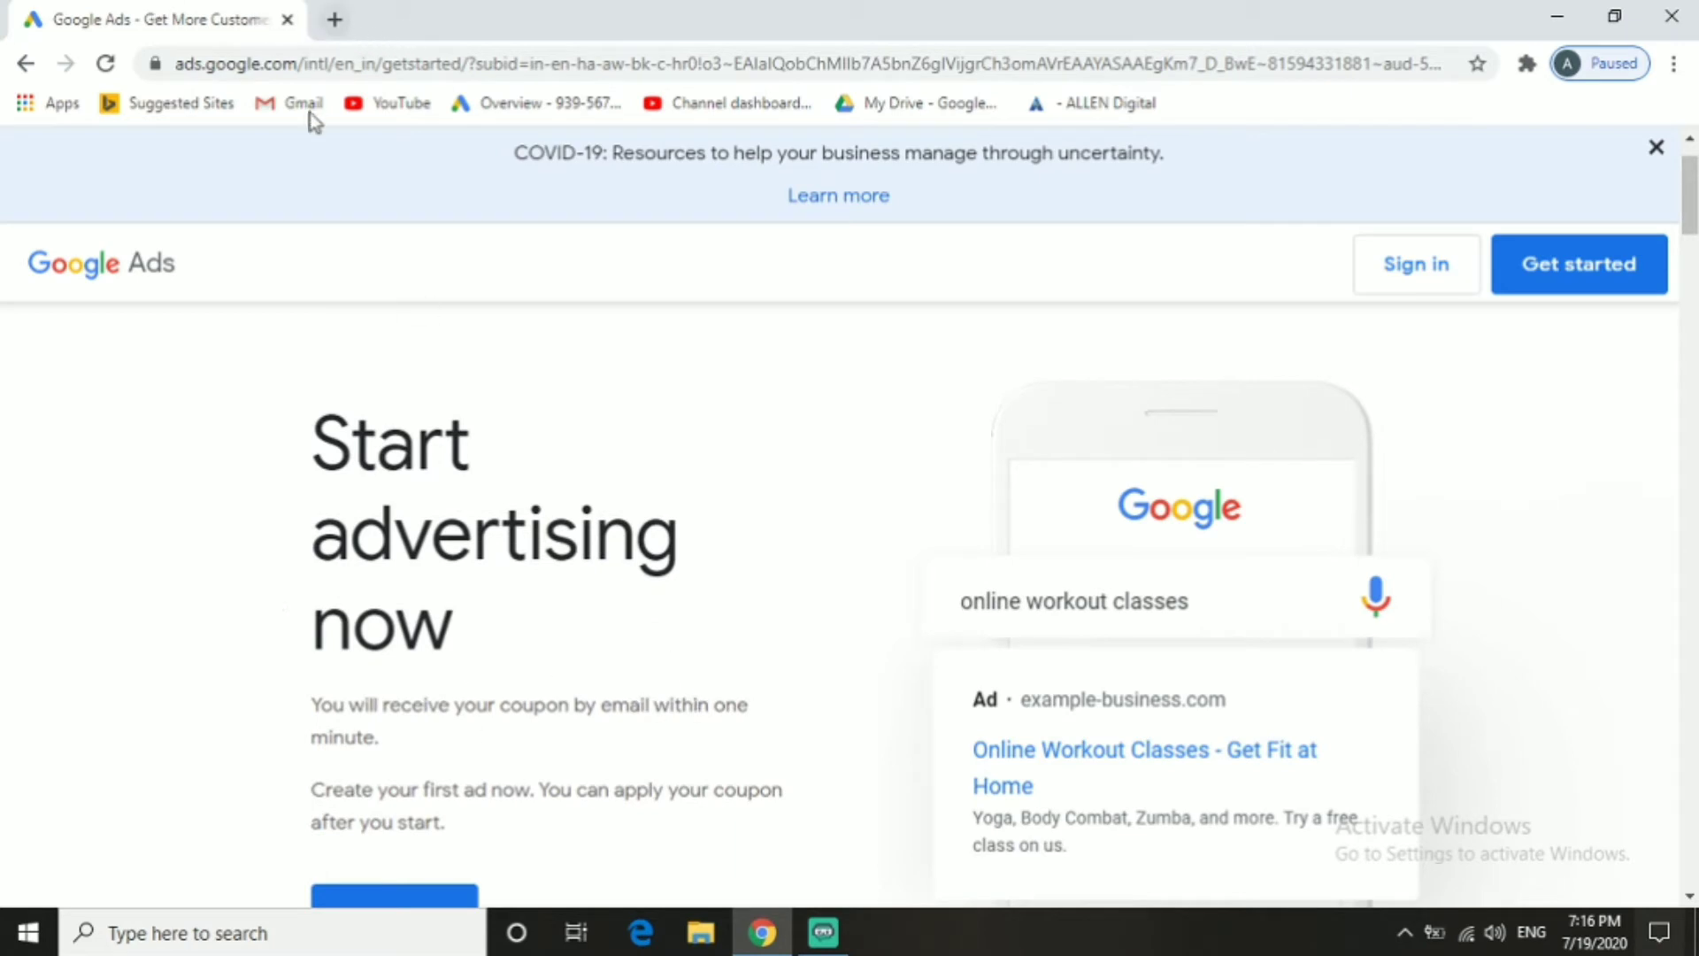
# - Sign in to the Google account from the Google Ads page
pyautogui.click(1415, 264)
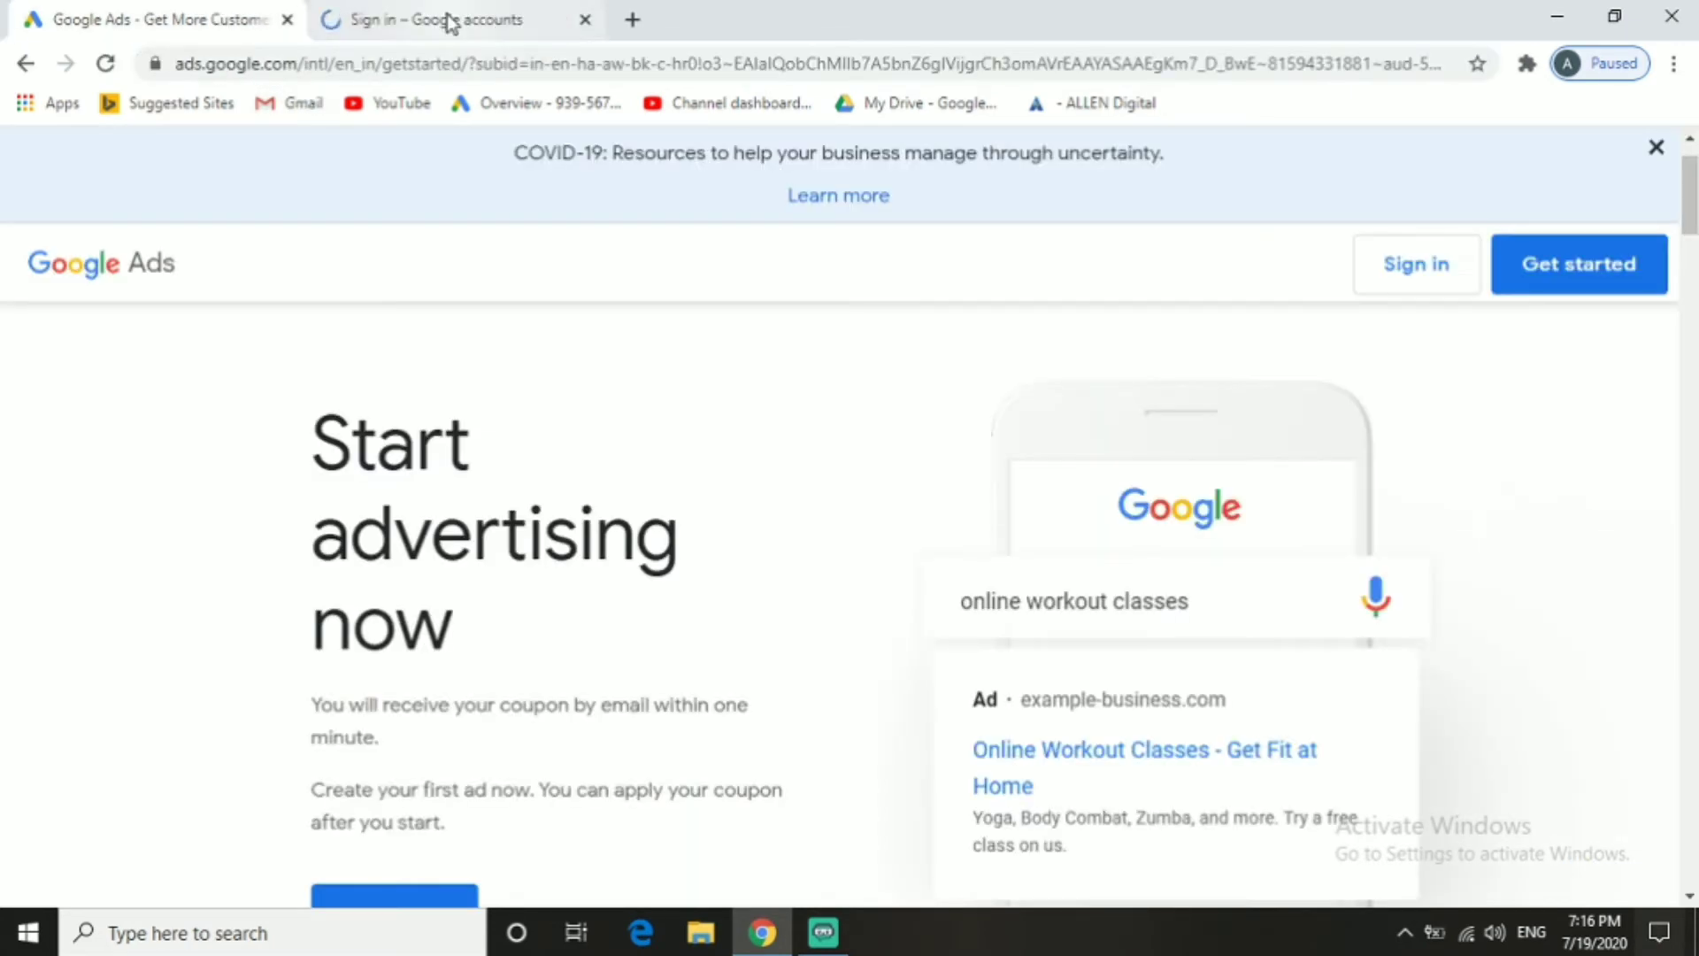
pyautogui.click(585, 19)
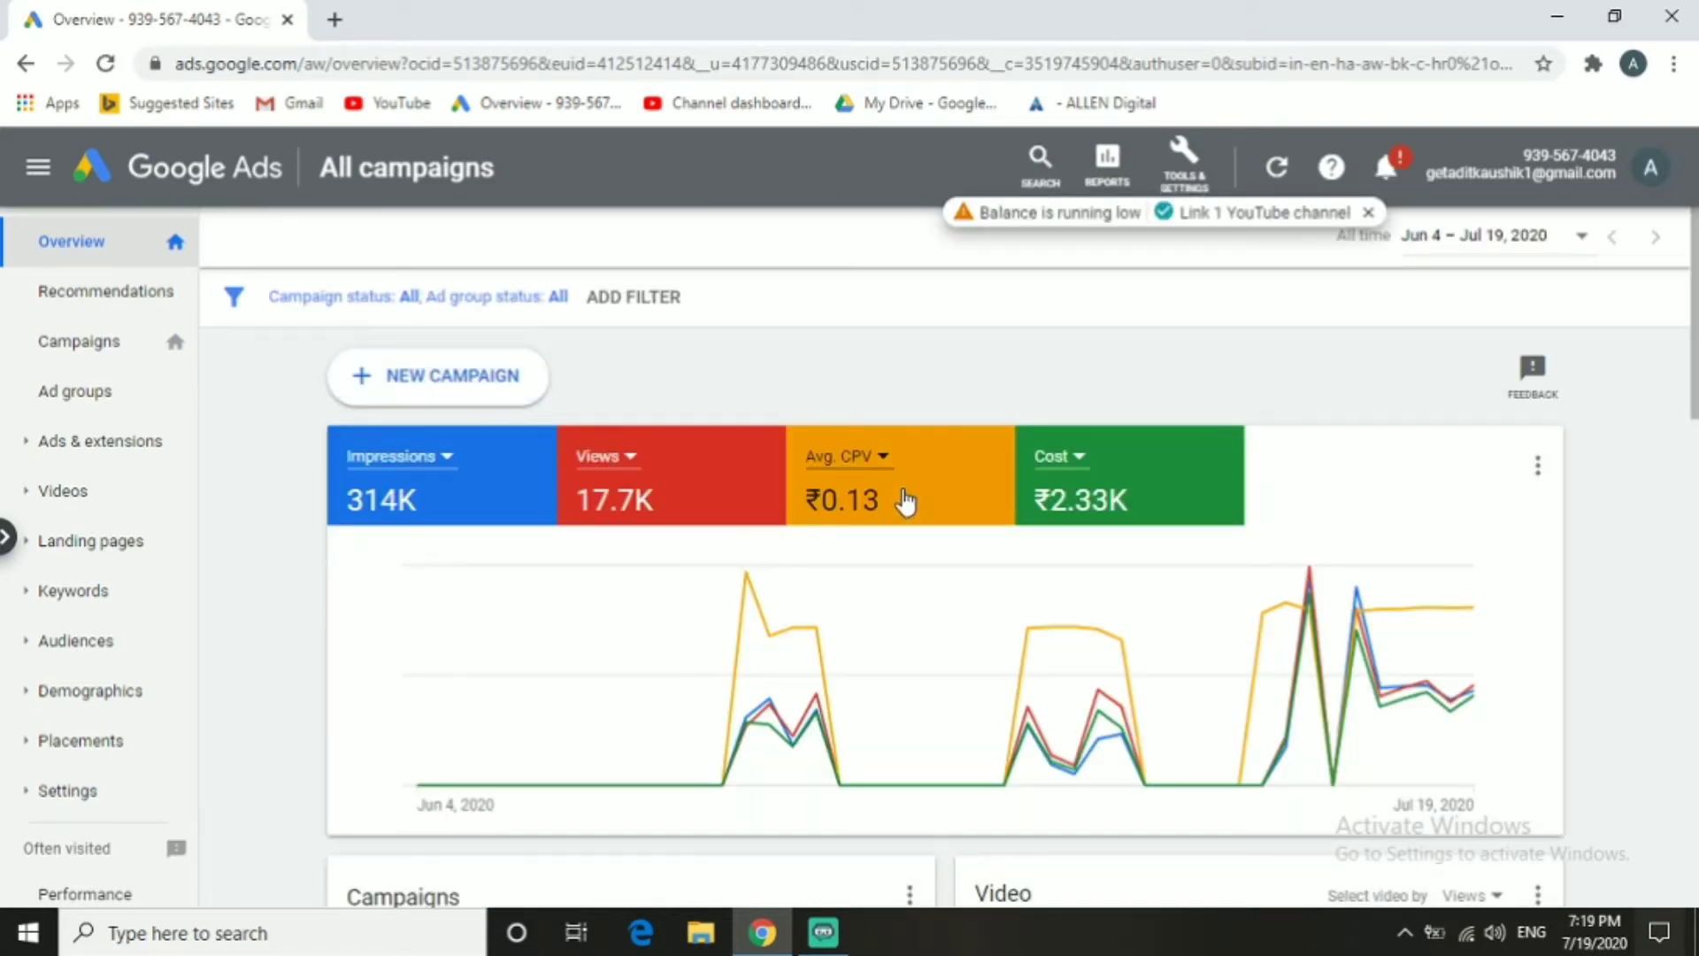
pyautogui.click(822, 932)
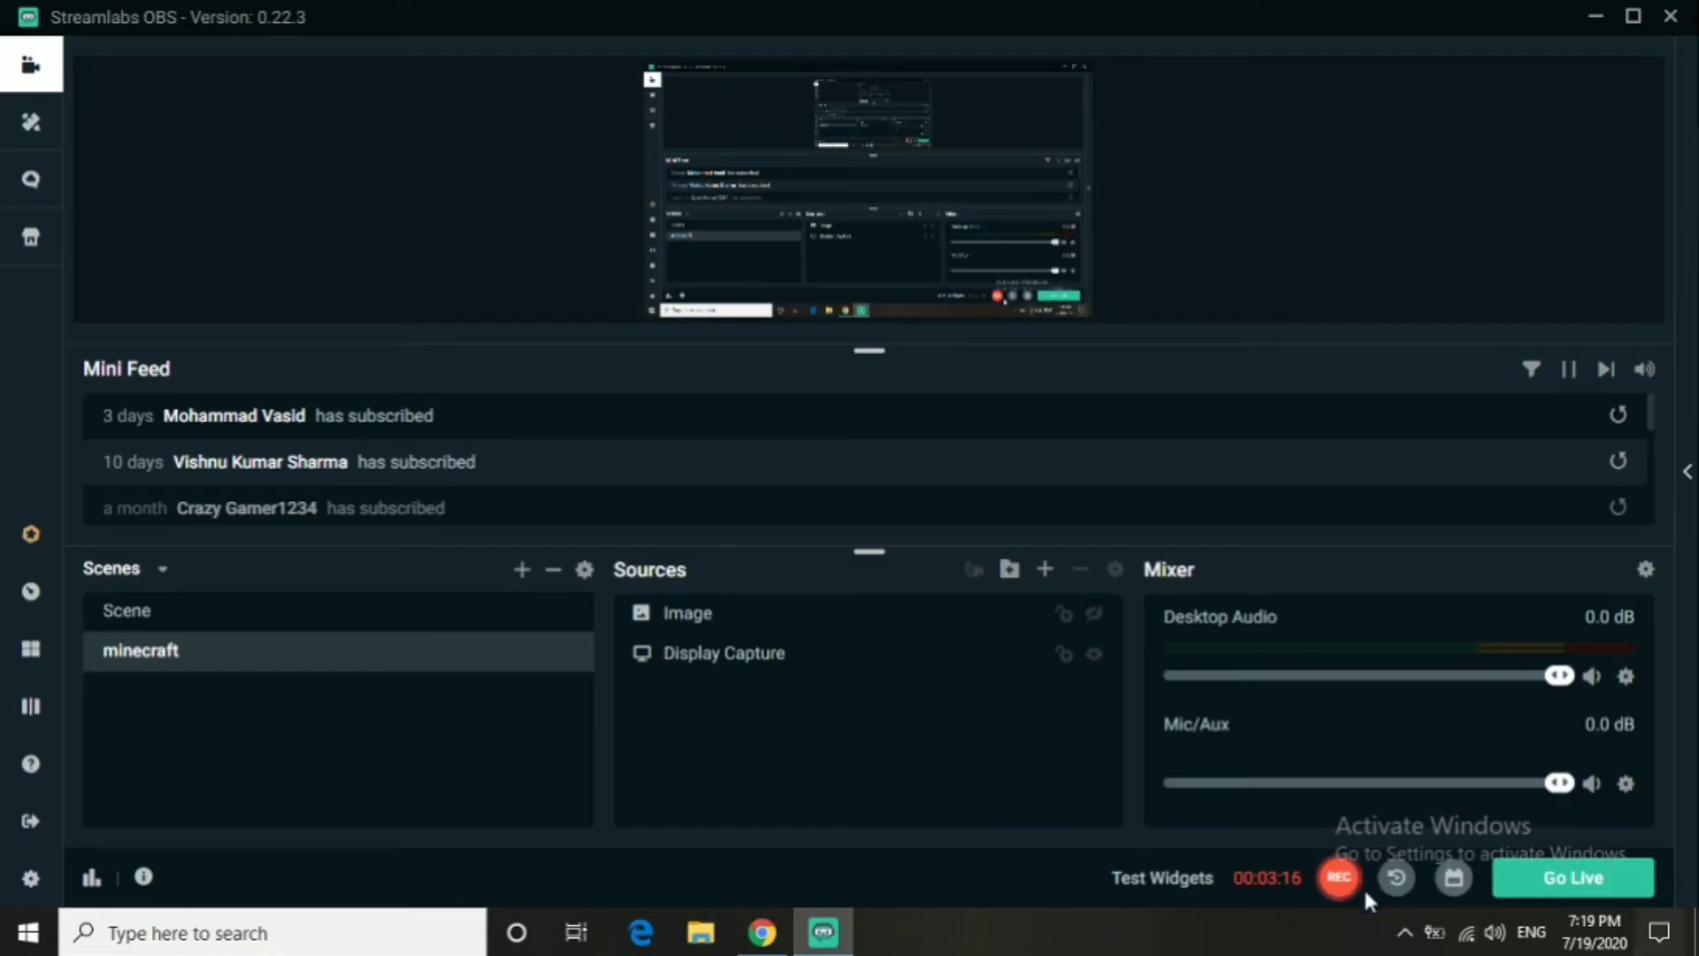
pyautogui.click(762, 932)
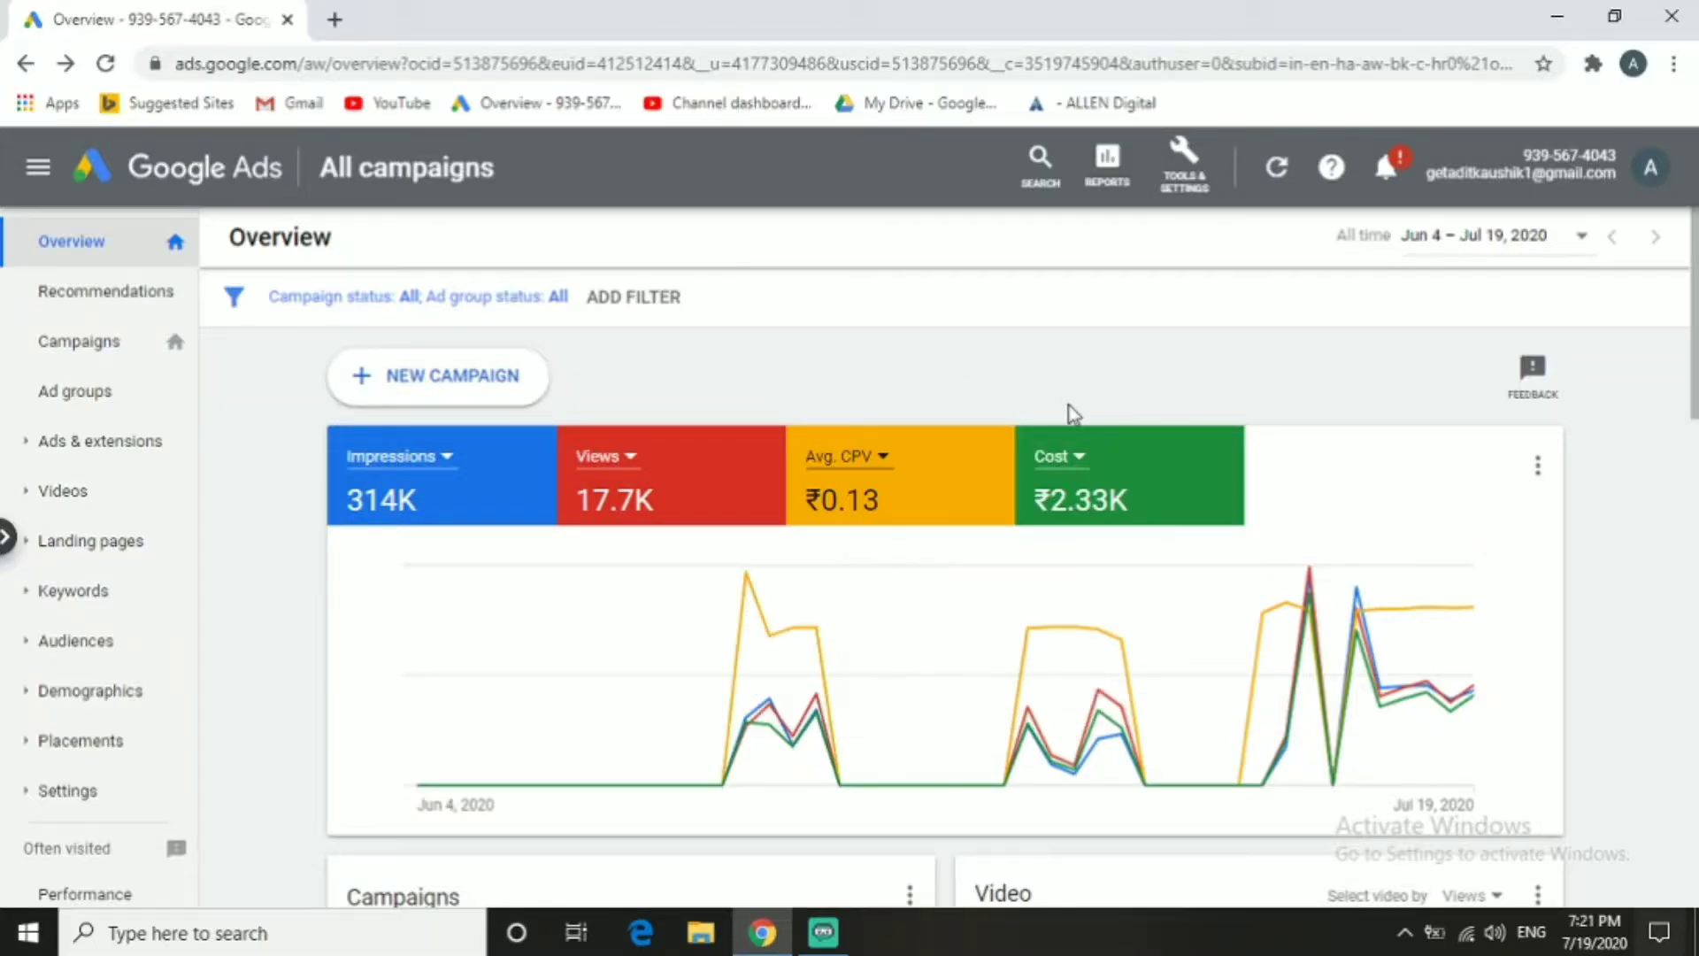
# - Go to Tools & Settings > Billing > Promotions to view the ₹1,279.92 credit
pyautogui.click(1183, 166)
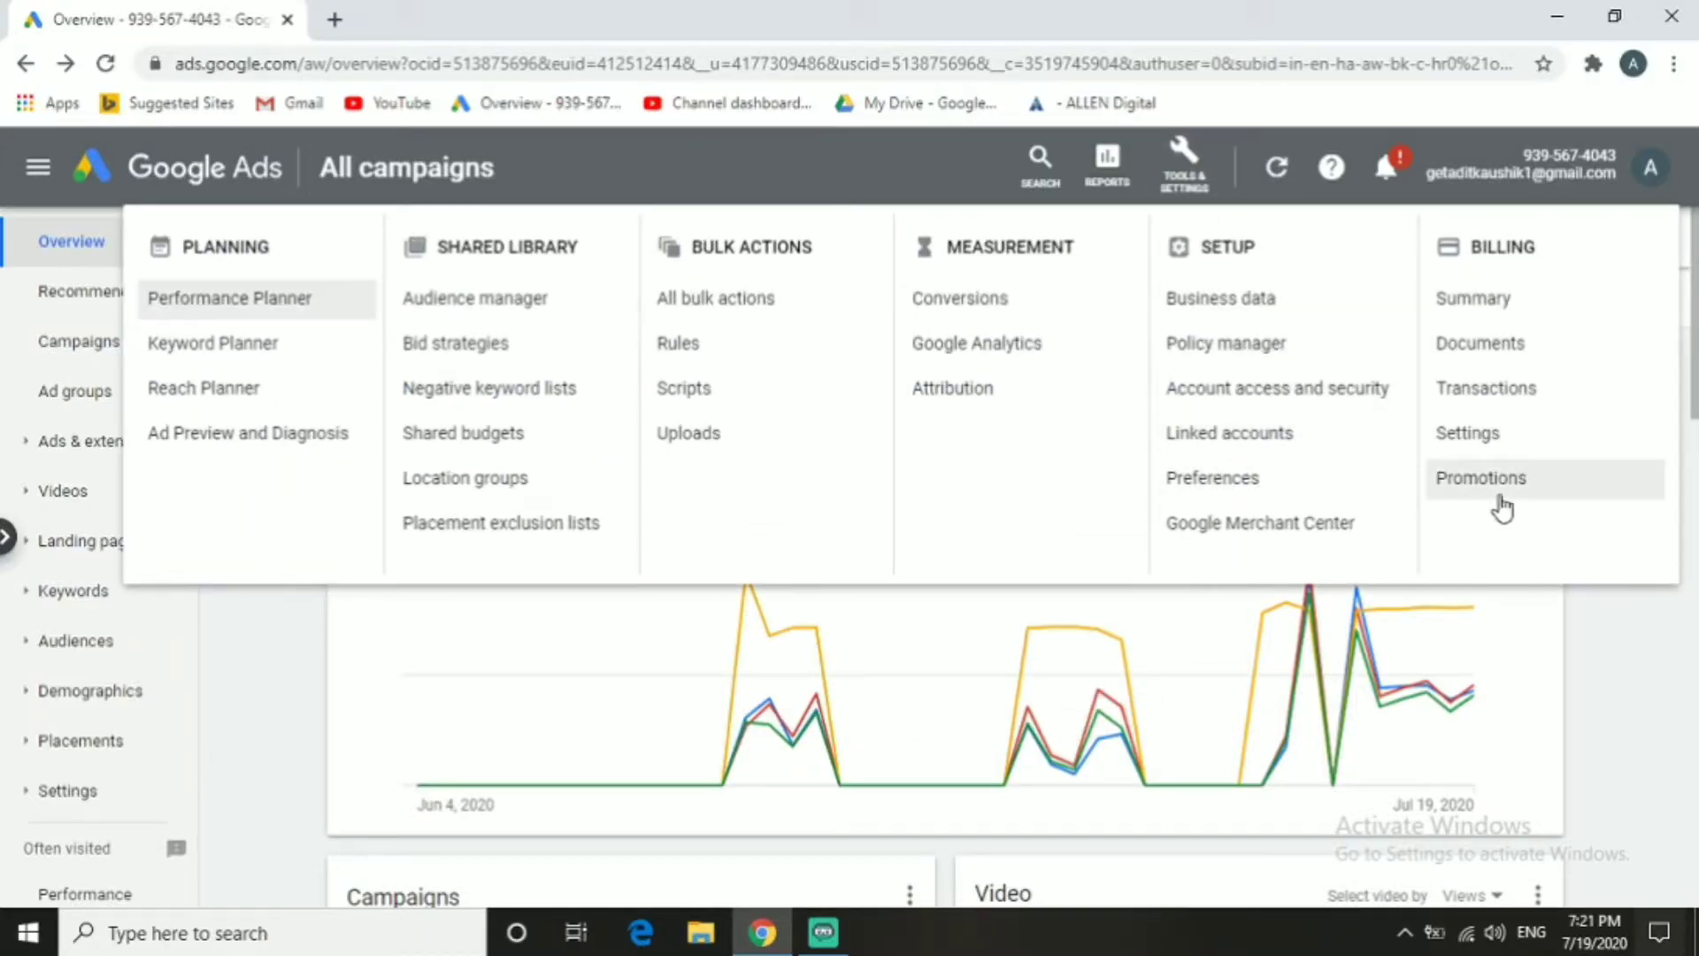
pyautogui.click(1481, 478)
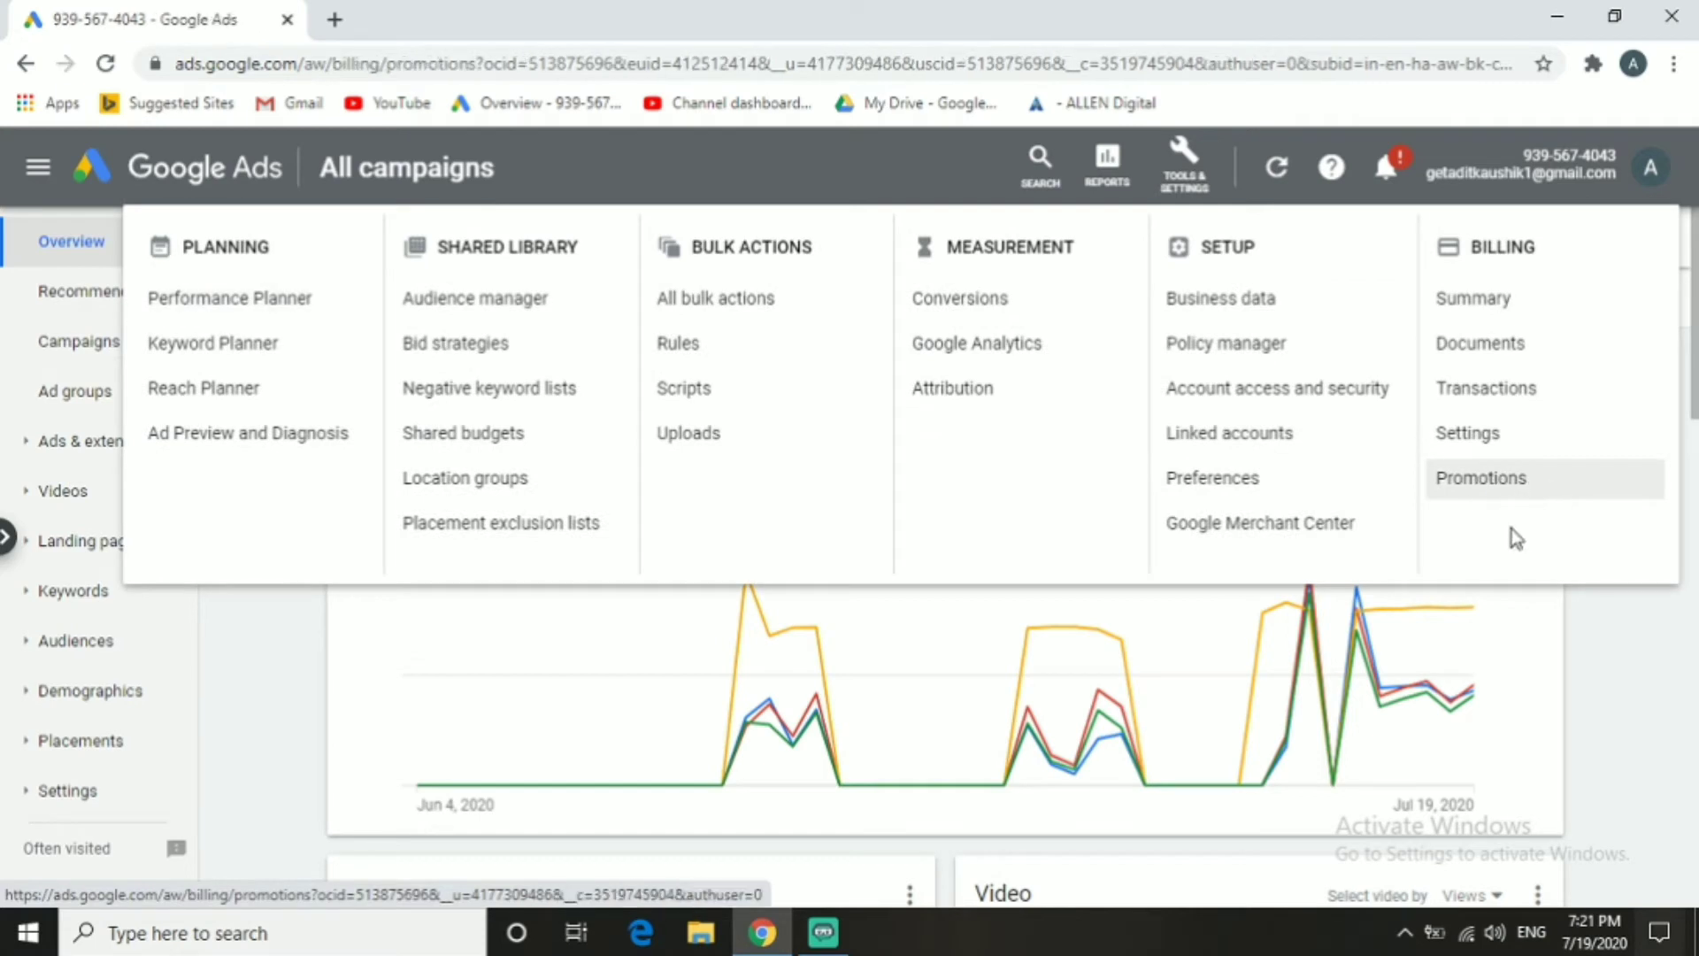
pyautogui.click(1479, 478)
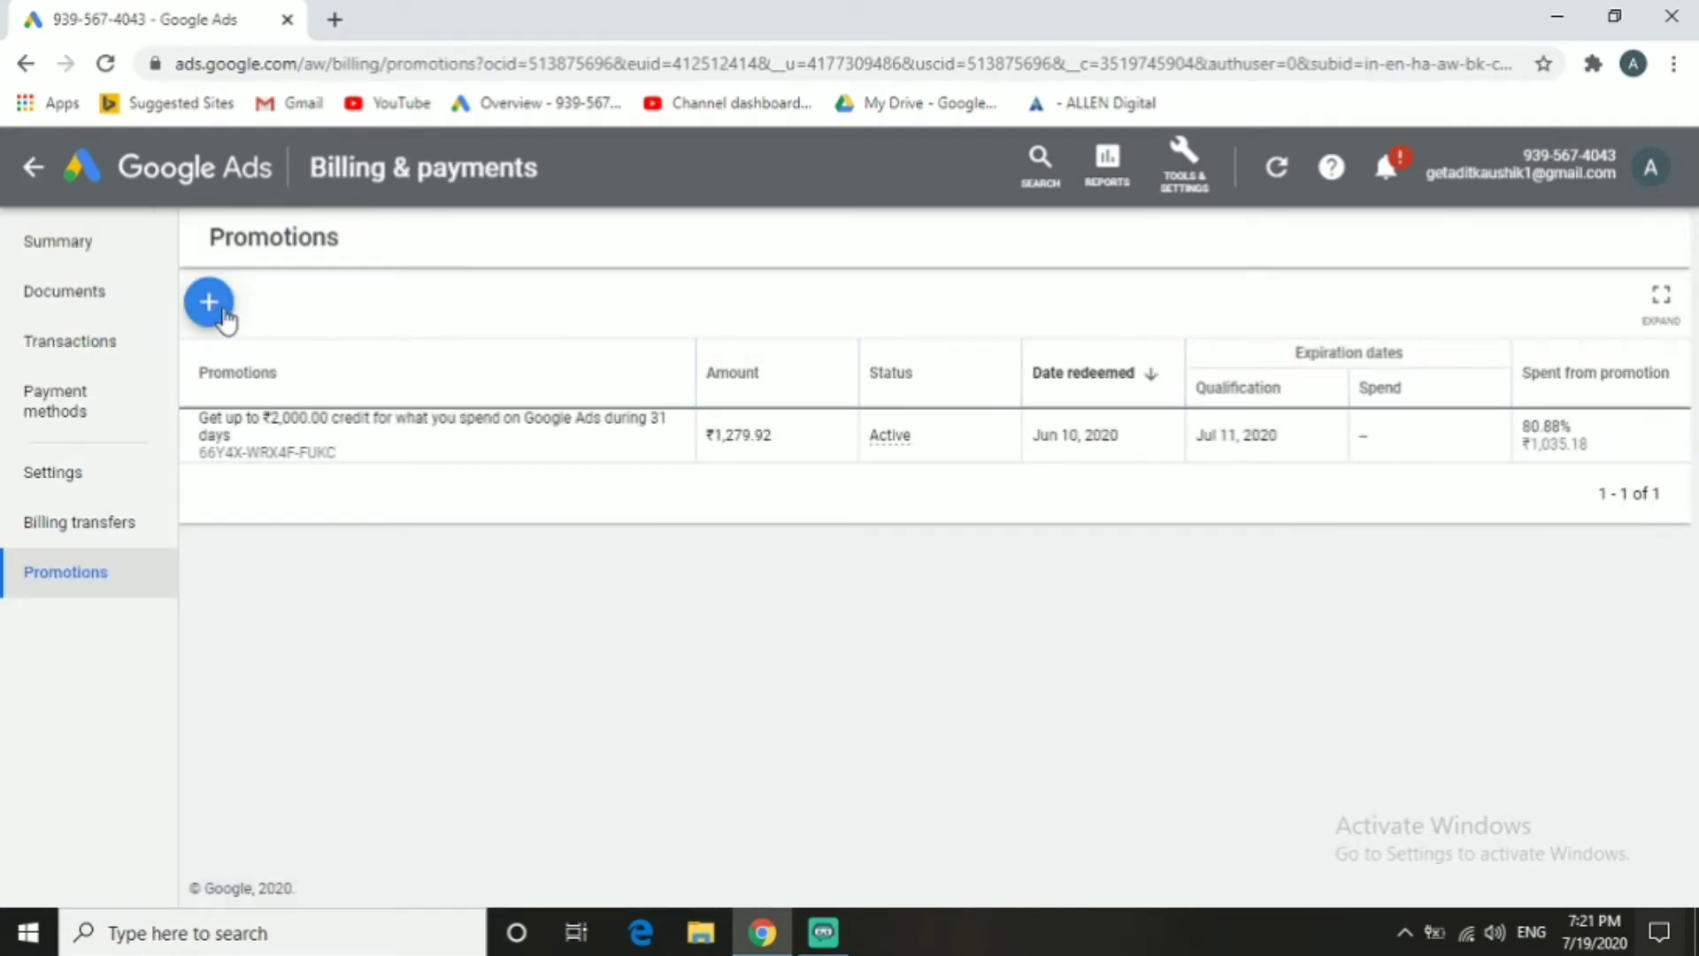
pyautogui.click(208, 301)
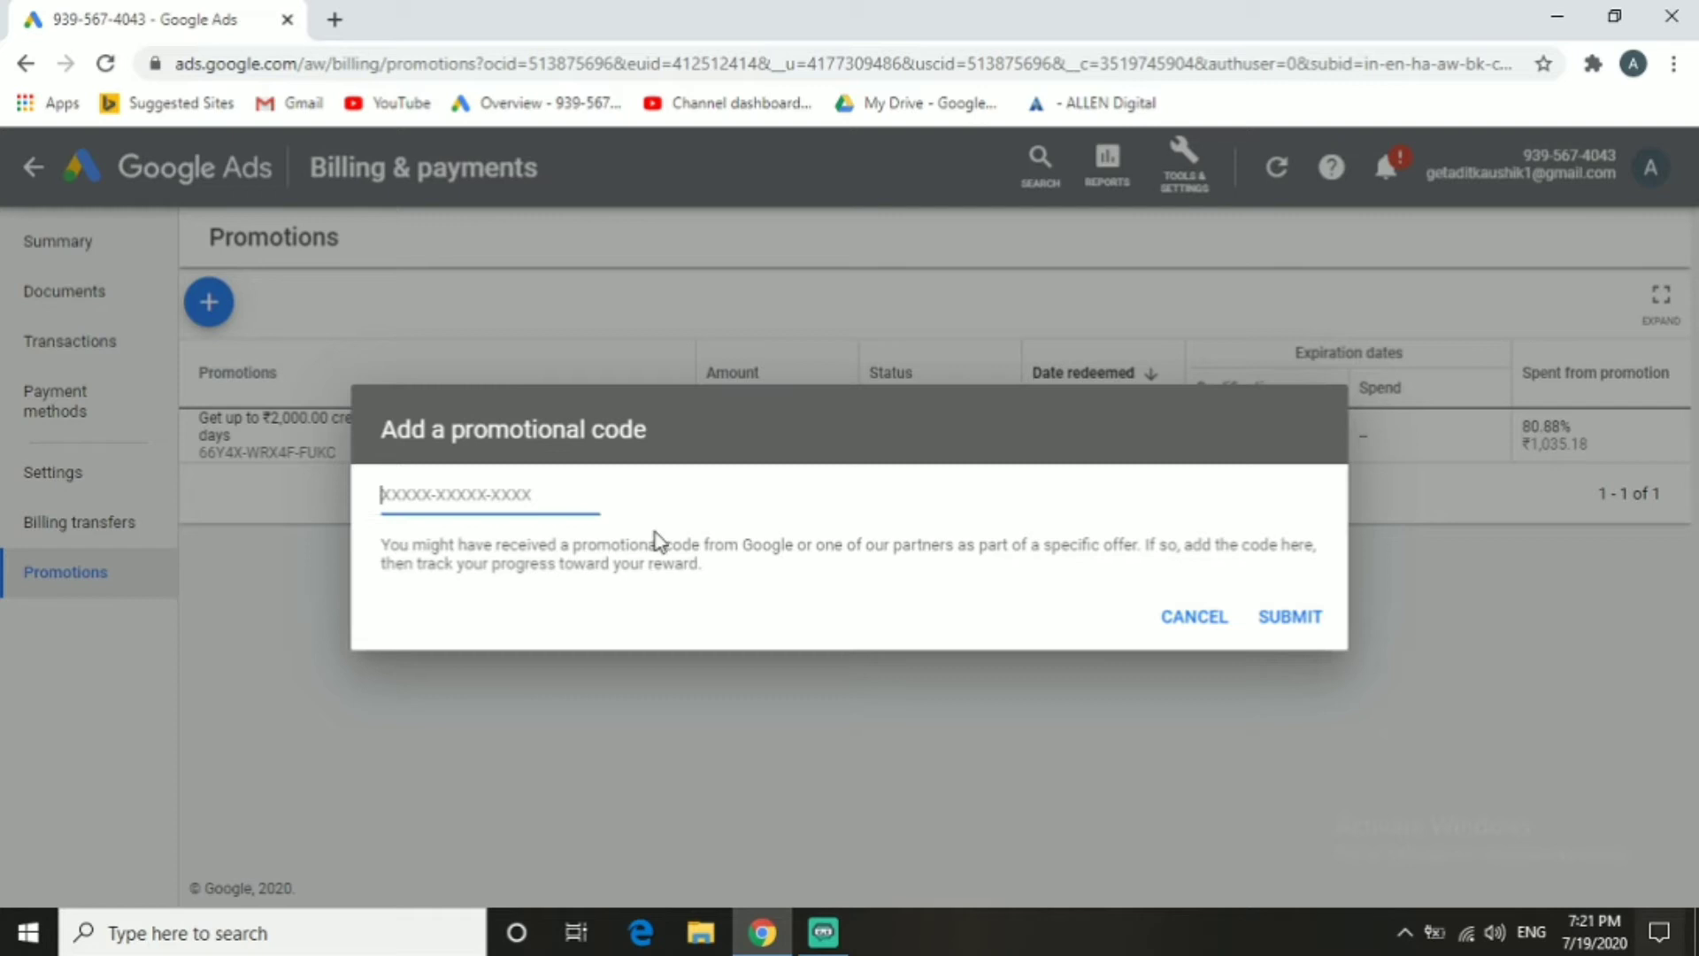
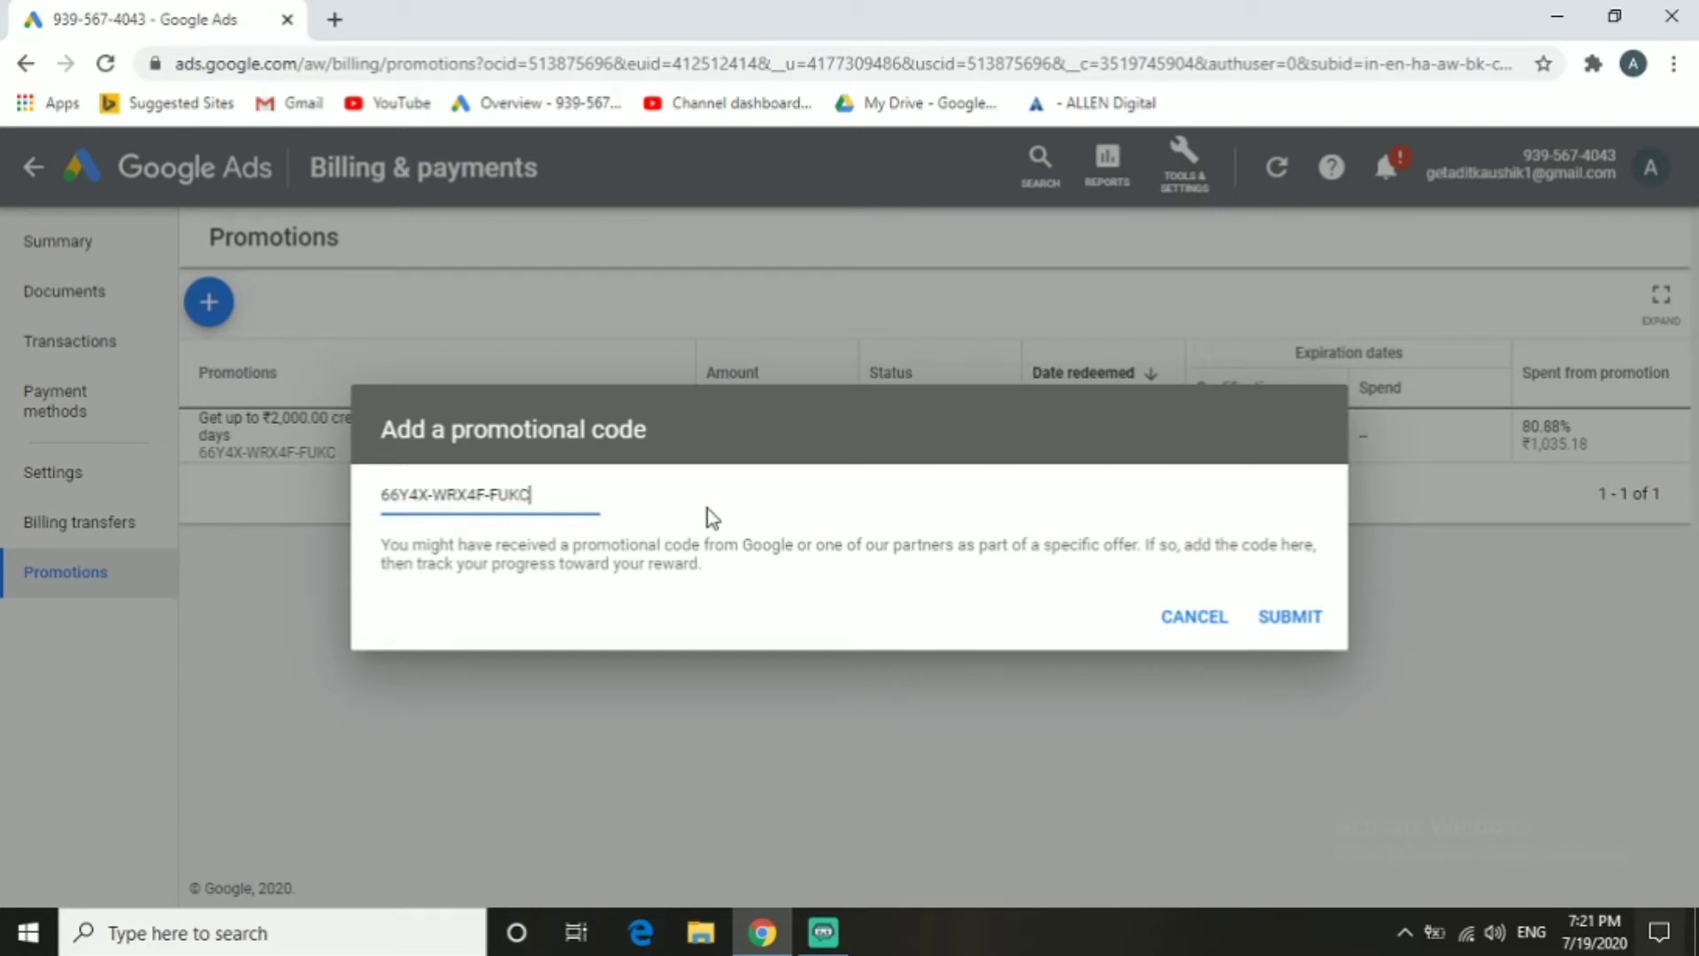
pyautogui.click(1289, 617)
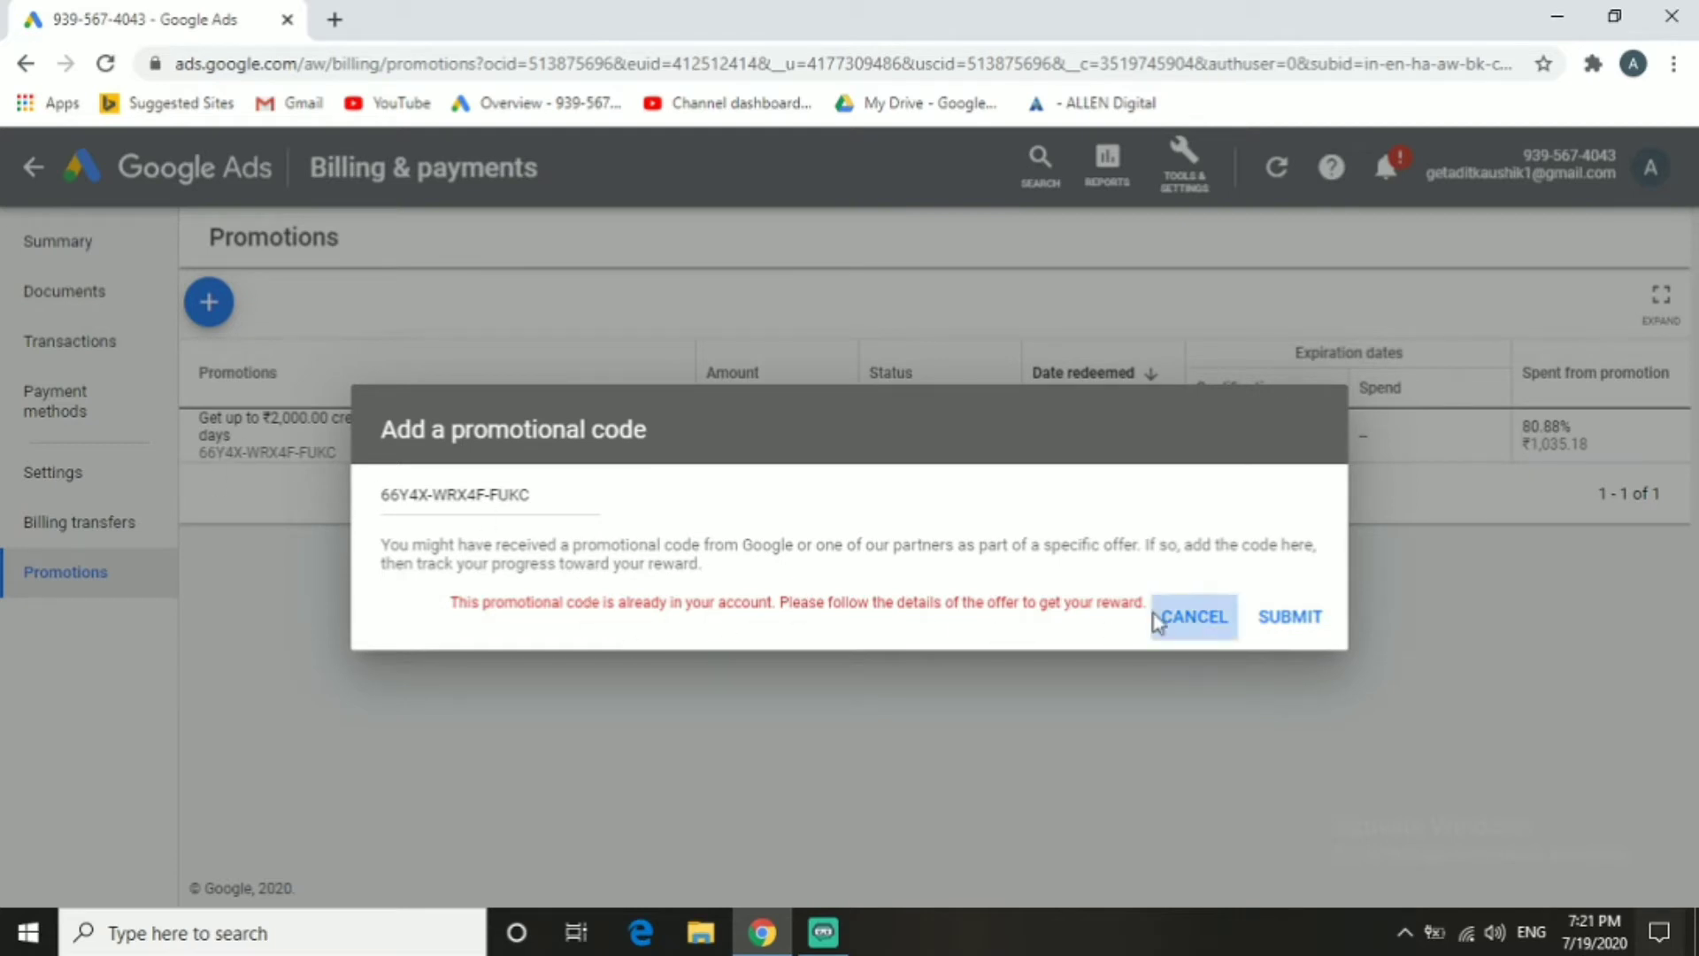
pyautogui.click(1191, 616)
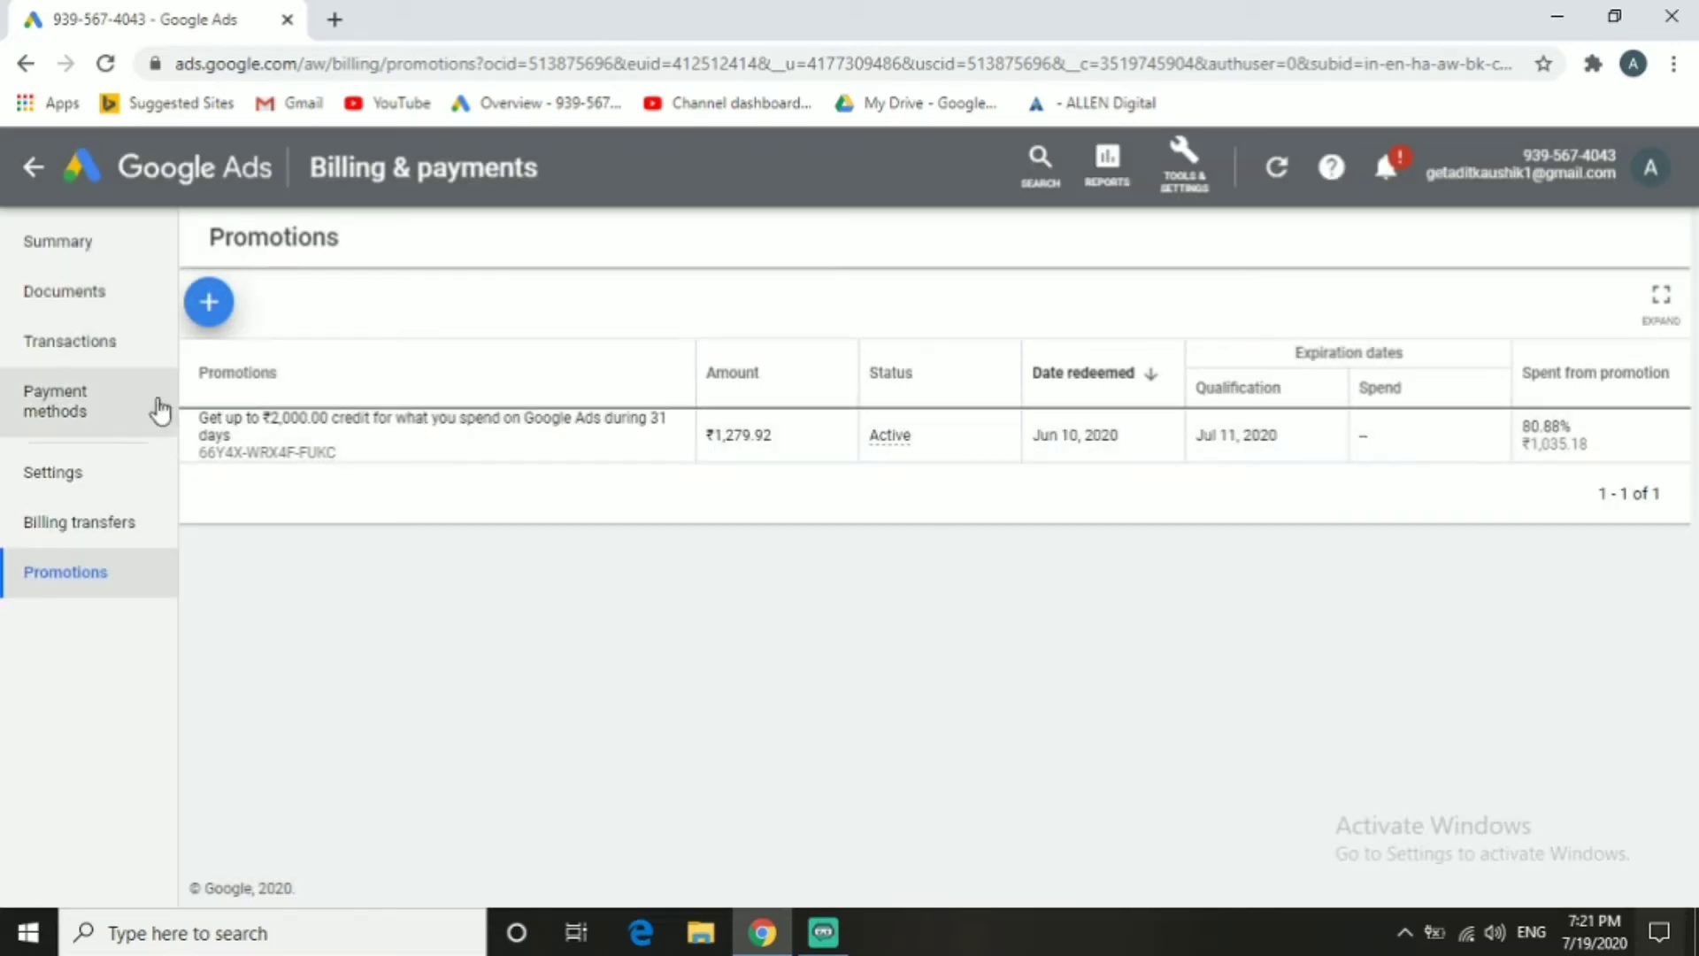
pyautogui.moveTo(705, 443)
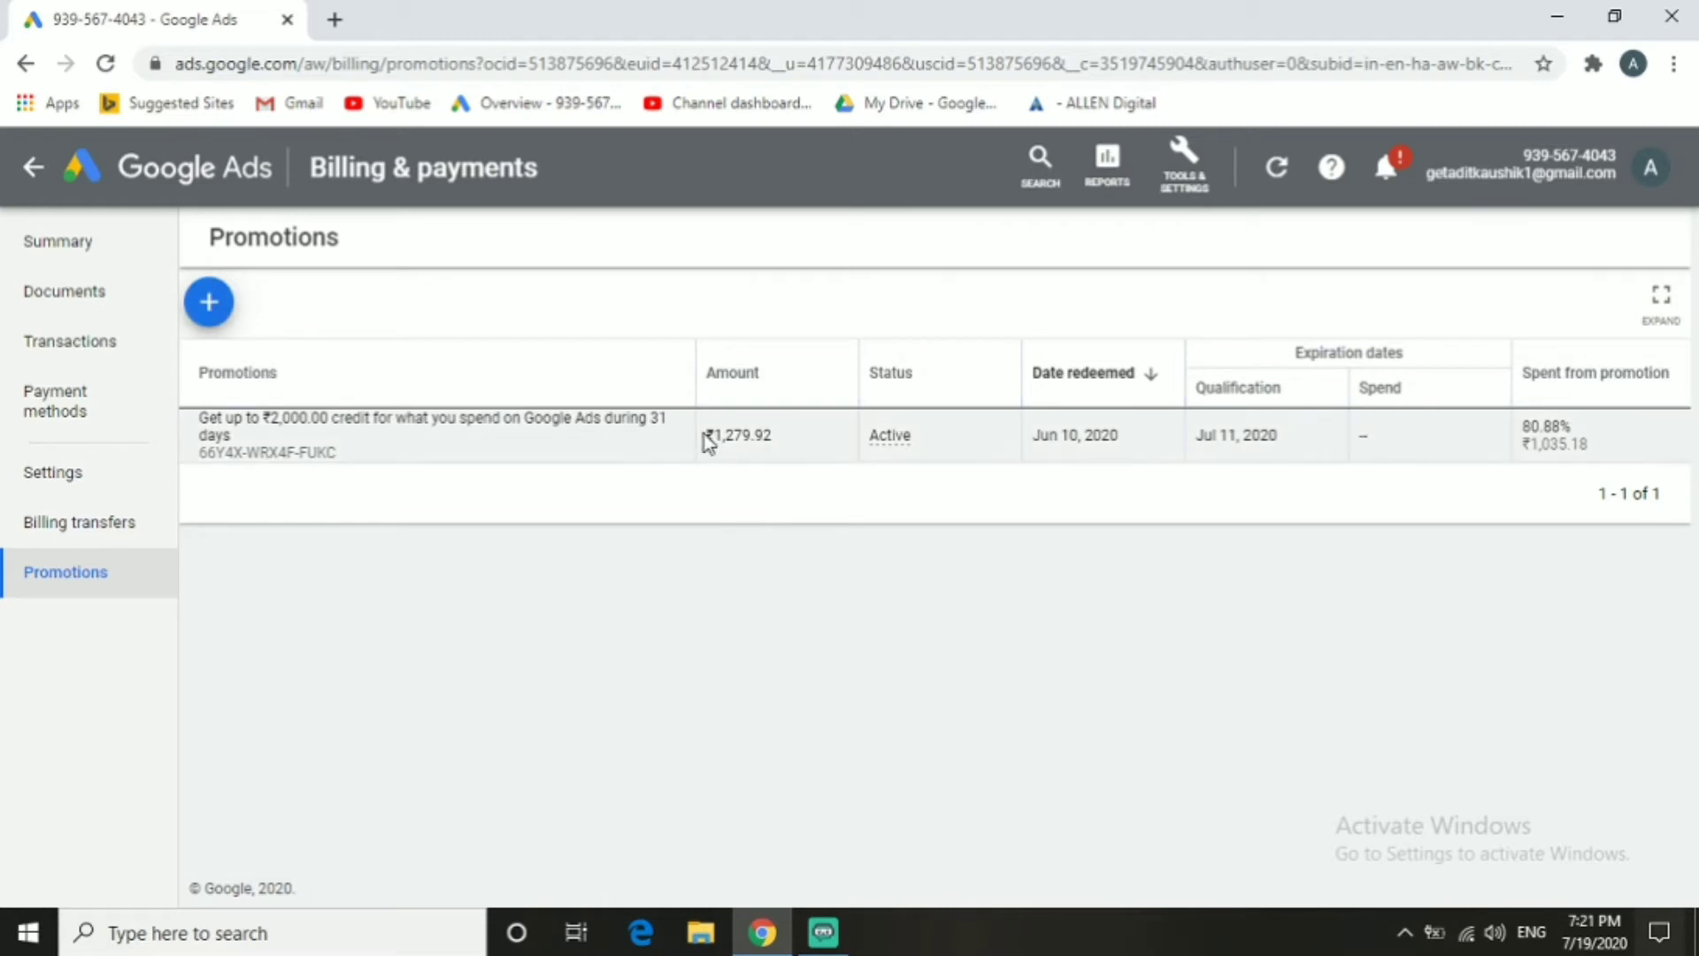
pyautogui.doubleClick(738, 435)
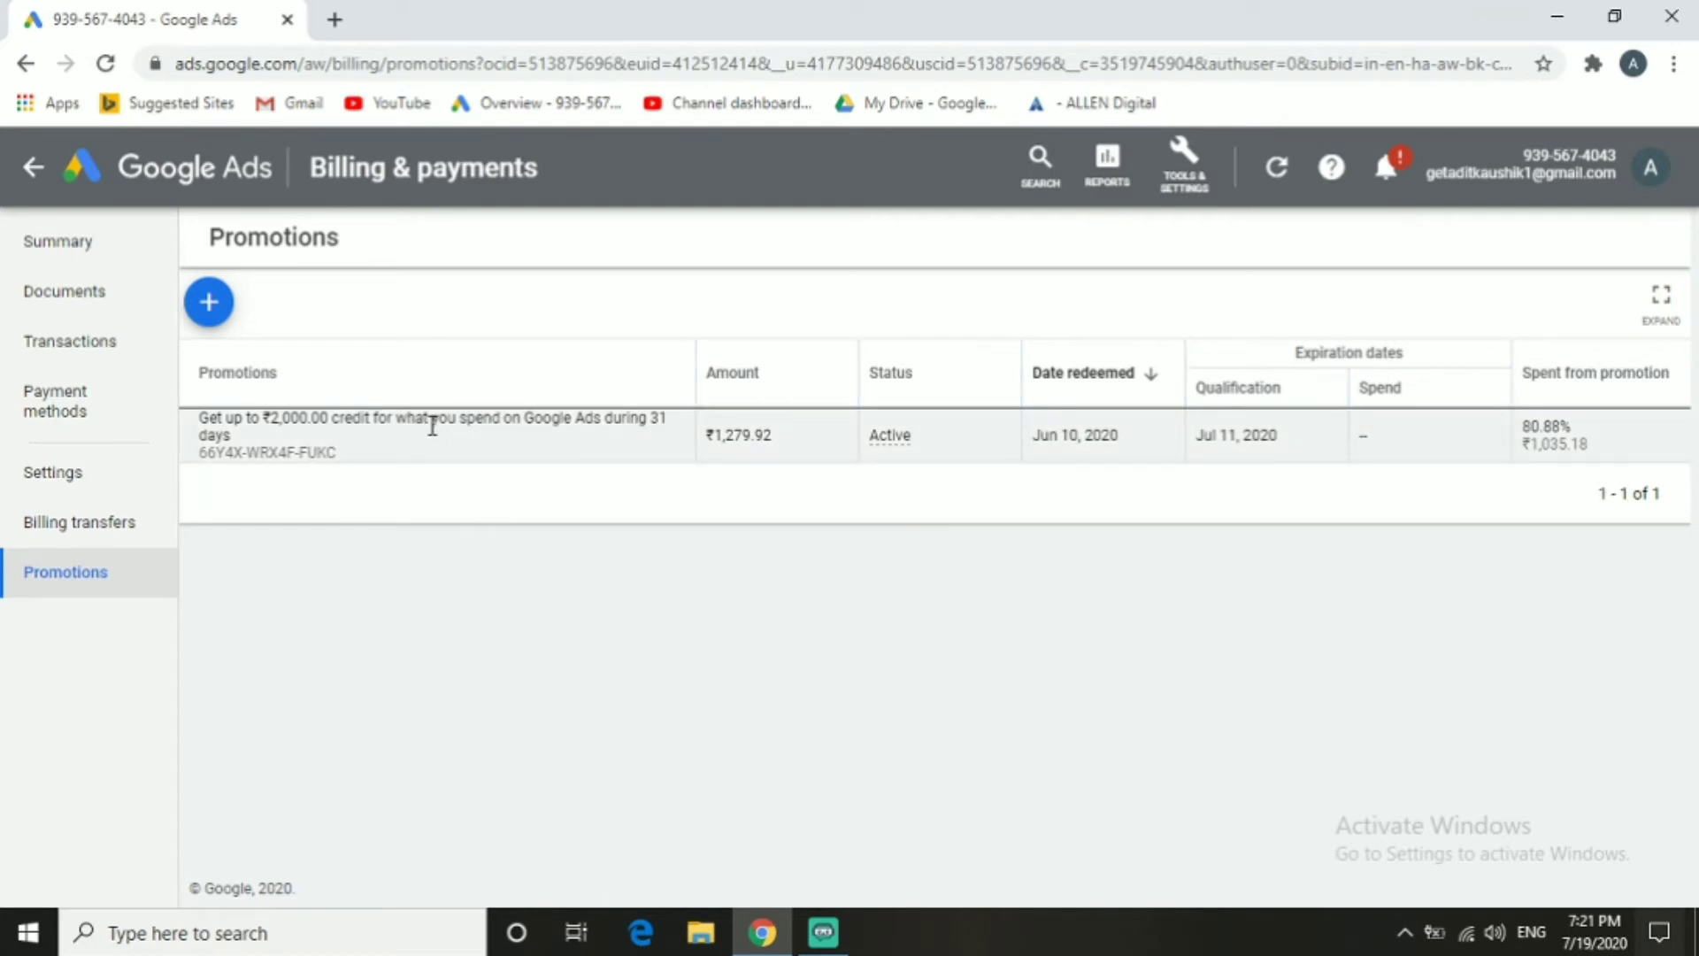
pyautogui.moveTo(853, 460)
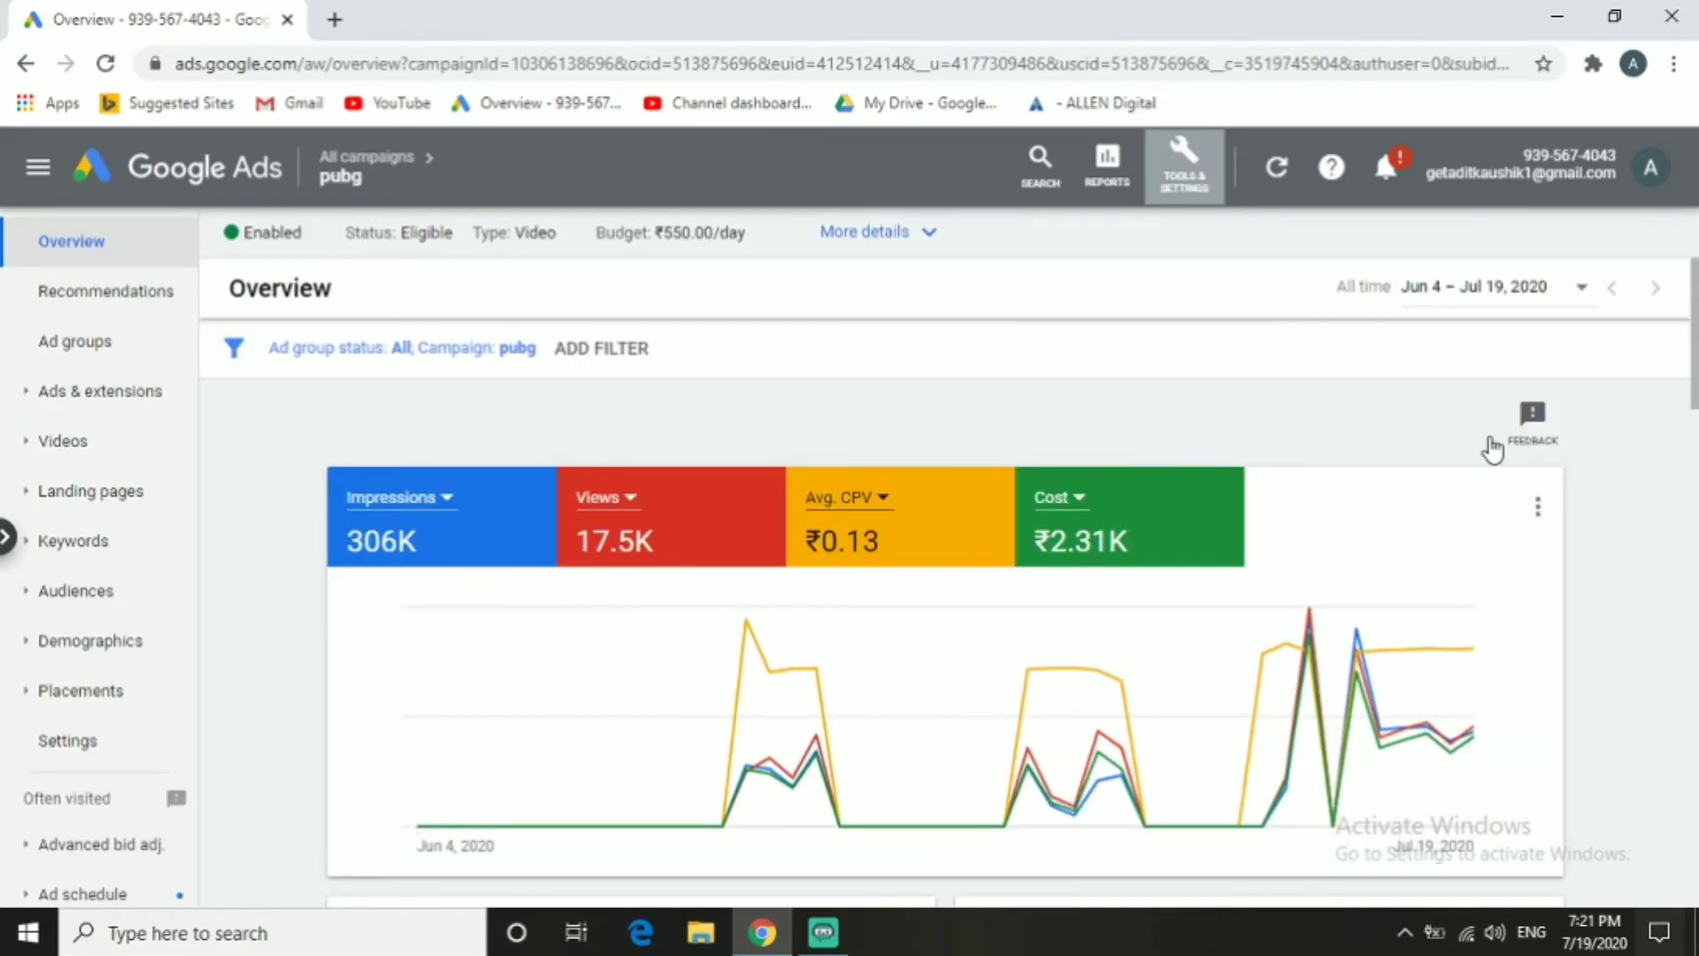
pyautogui.moveTo(1343, 286)
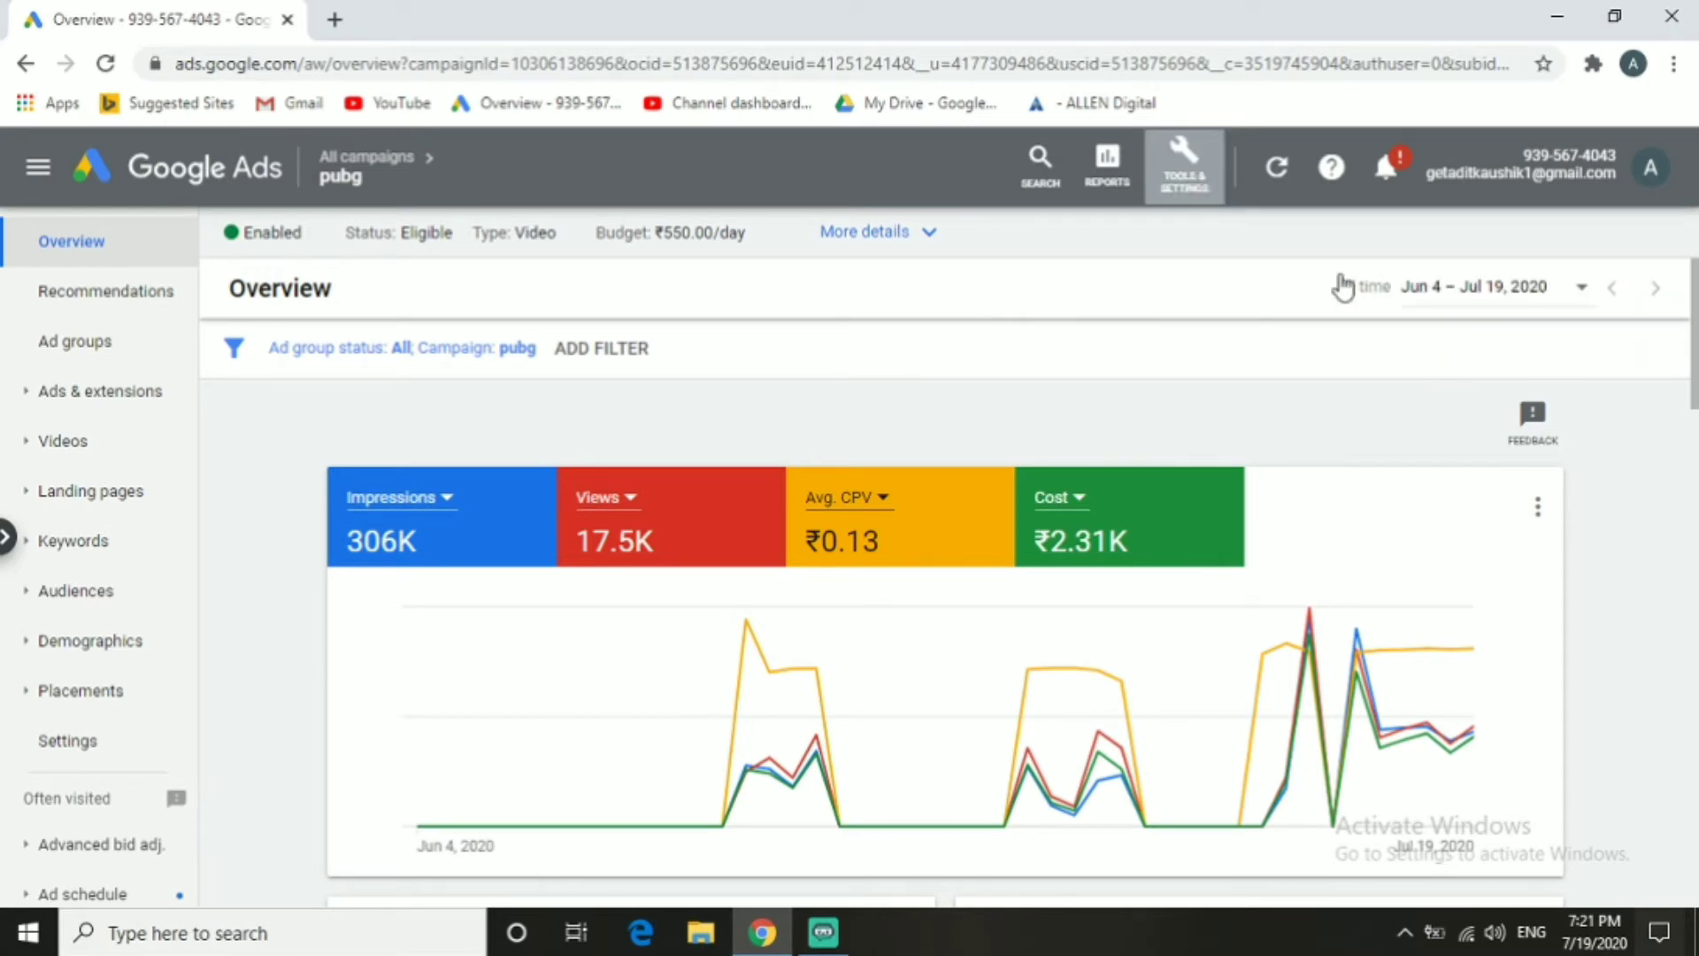
pyautogui.moveTo(1194, 187)
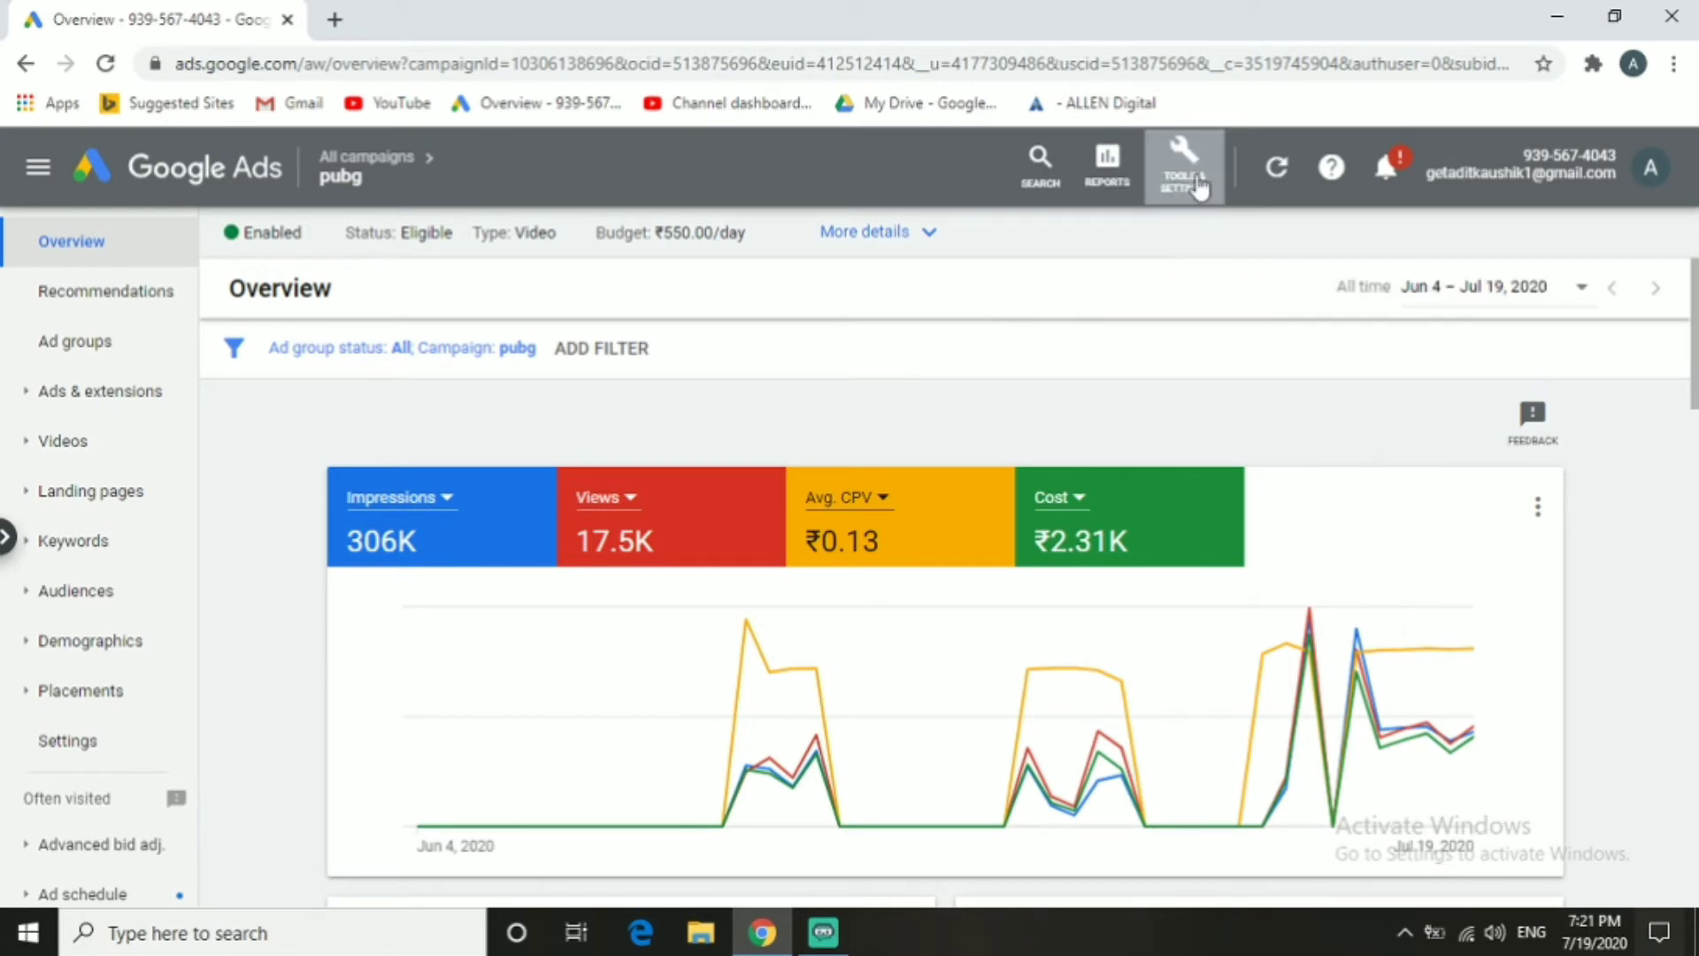
# - Open Billing > Summary from Tools & Settings to see the ₹0.01 remaining credit
pyautogui.click(1183, 167)
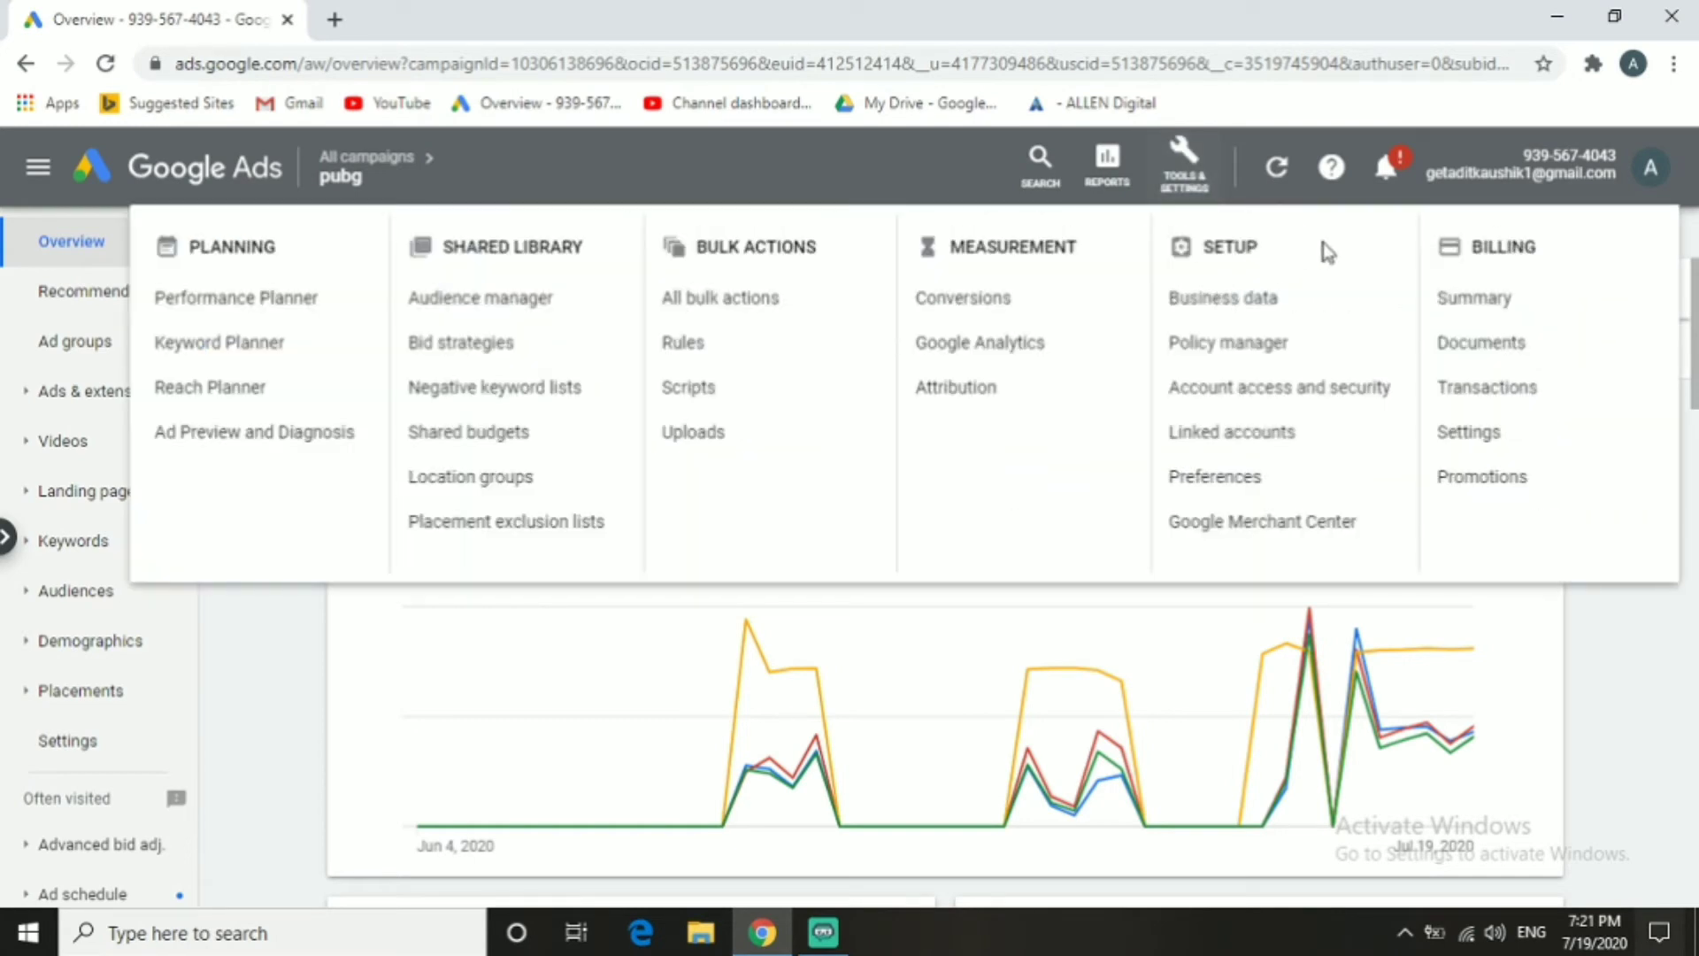
pyautogui.moveTo(235, 298)
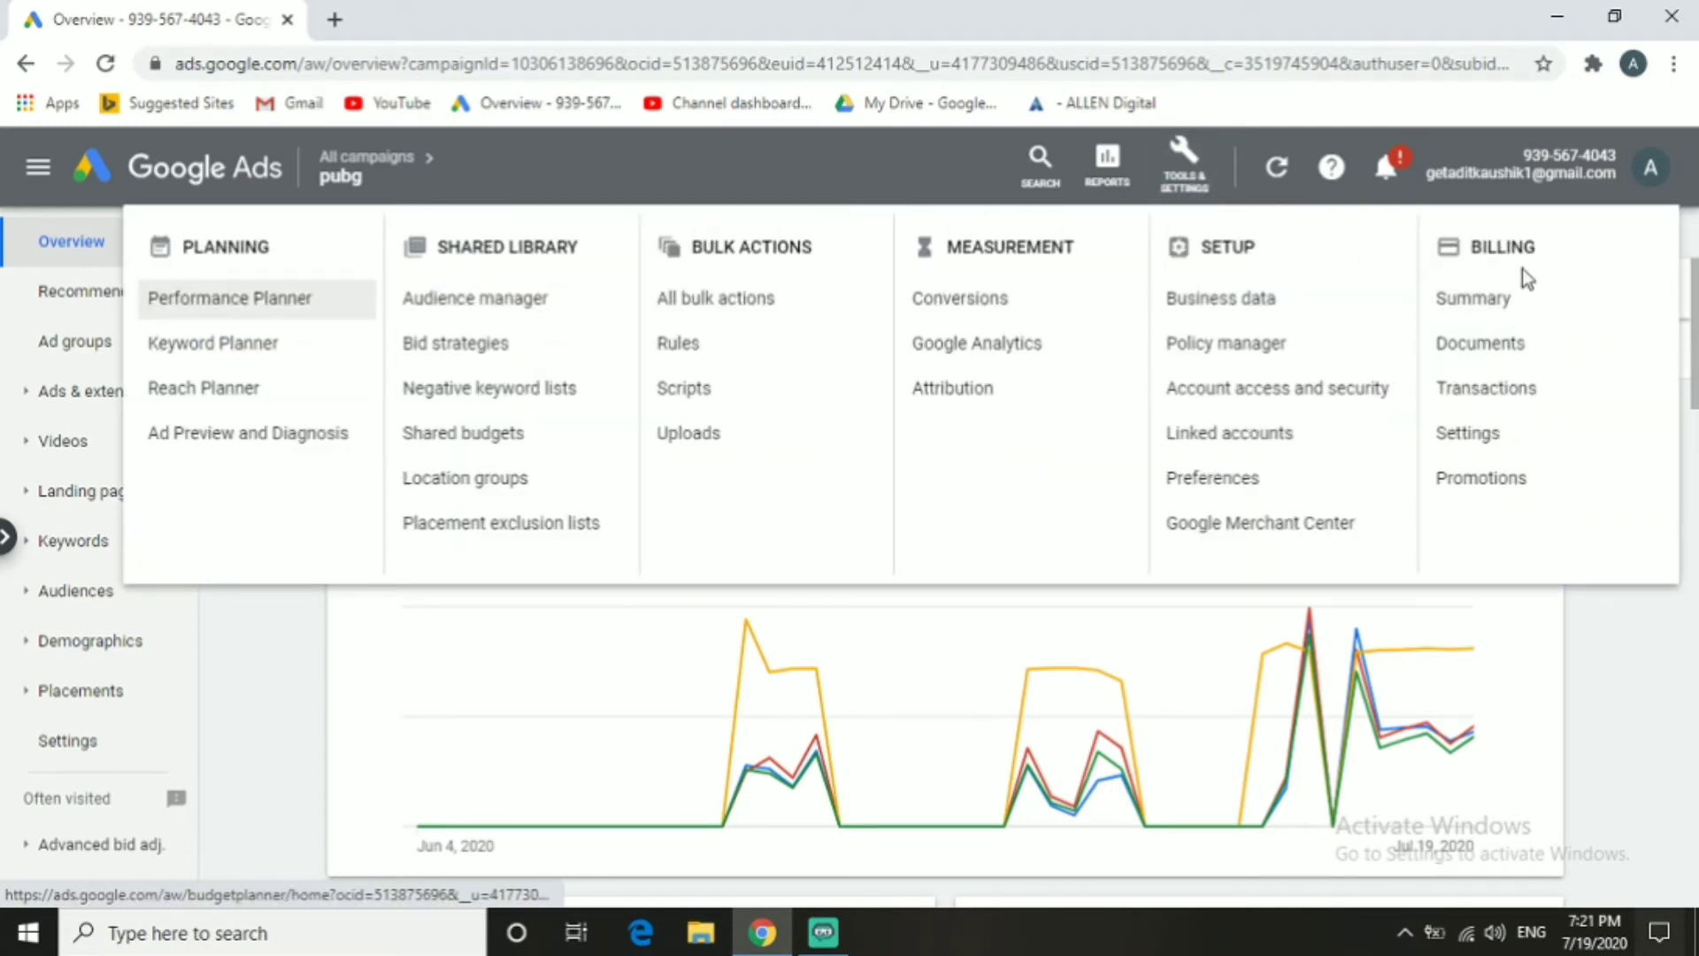
pyautogui.click(1473, 299)
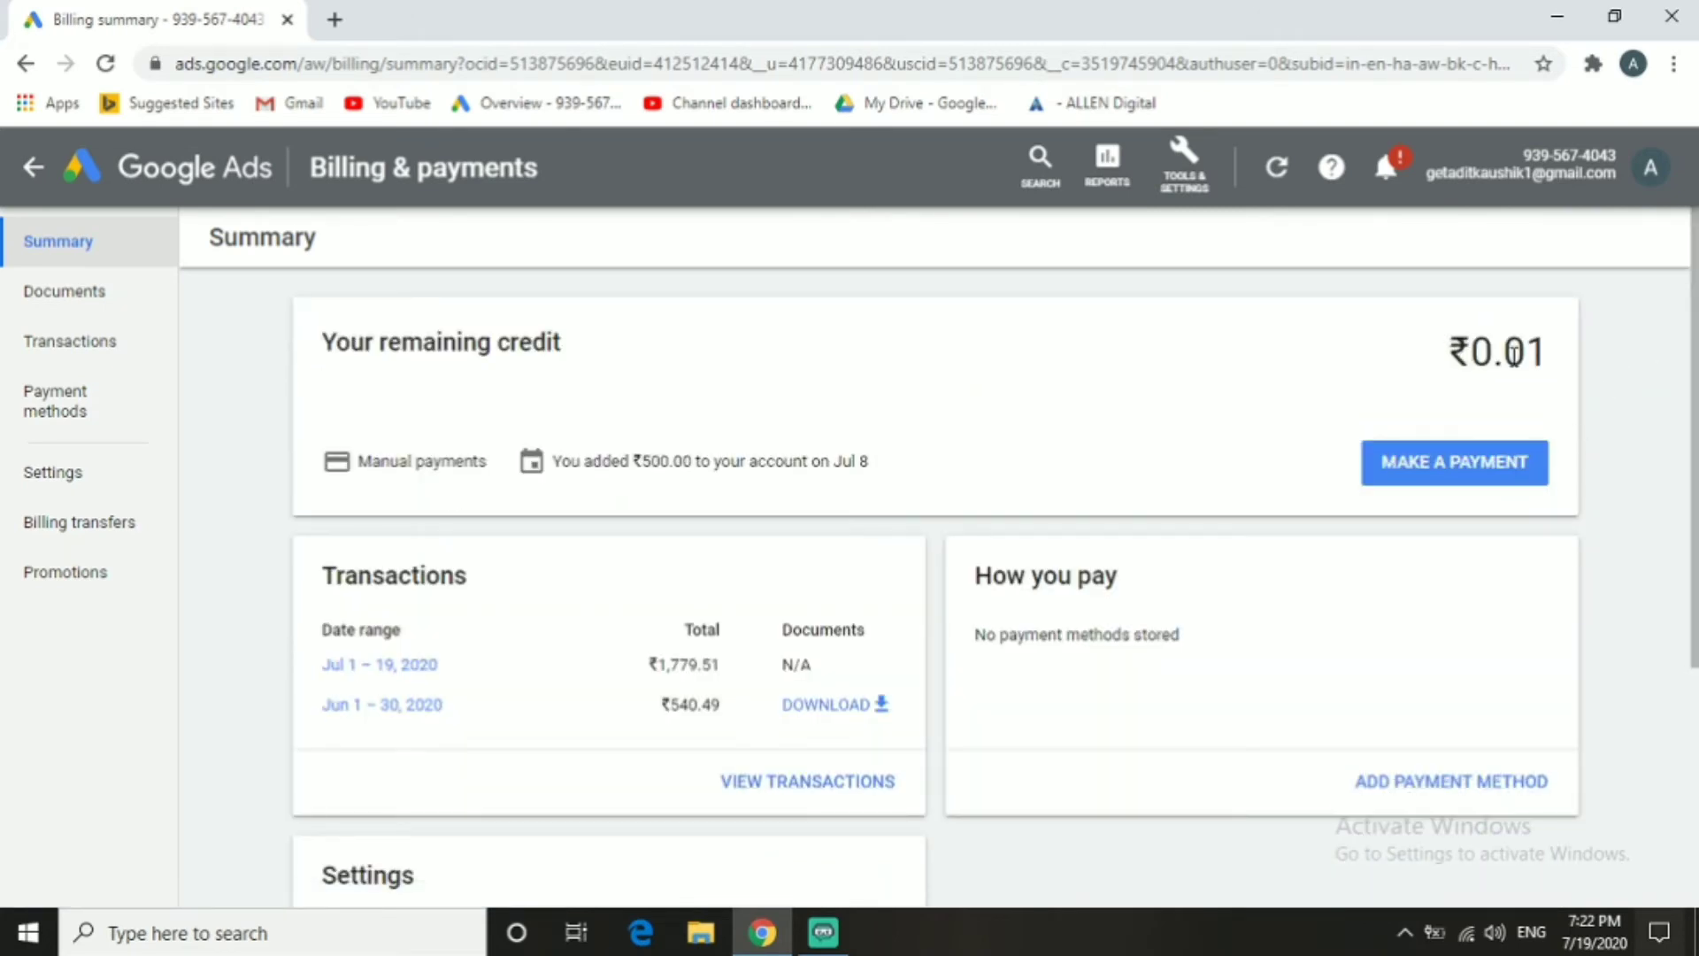
pyautogui.moveTo(775, 667)
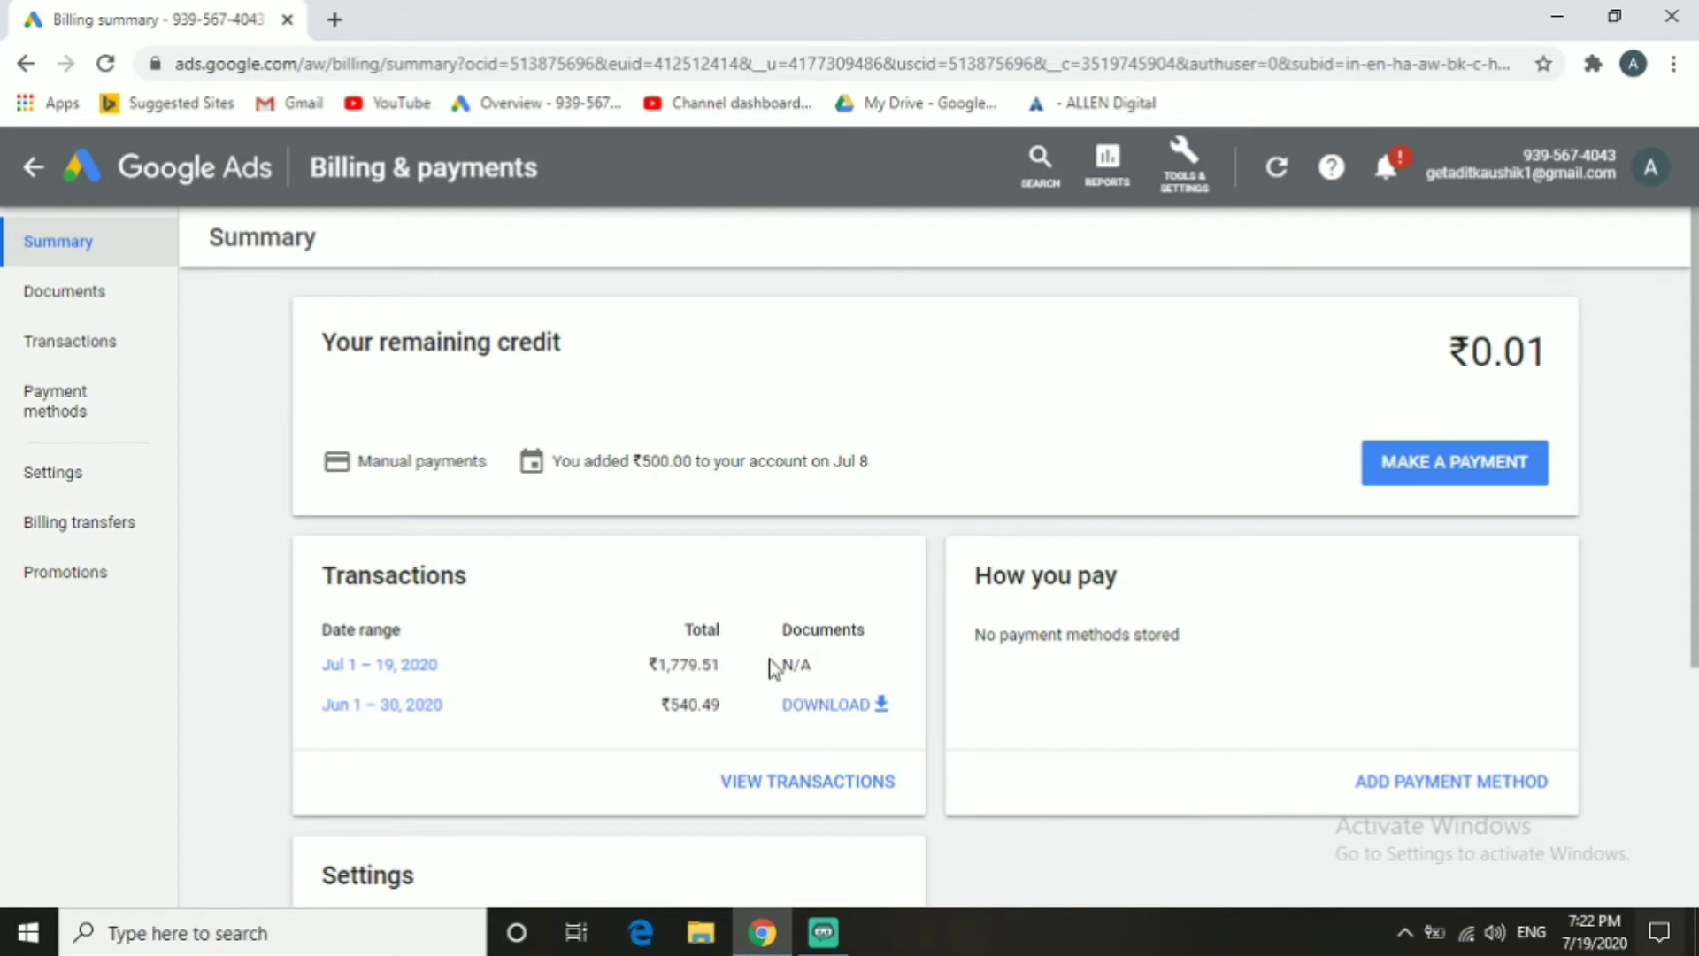
pyautogui.moveTo(1455, 475)
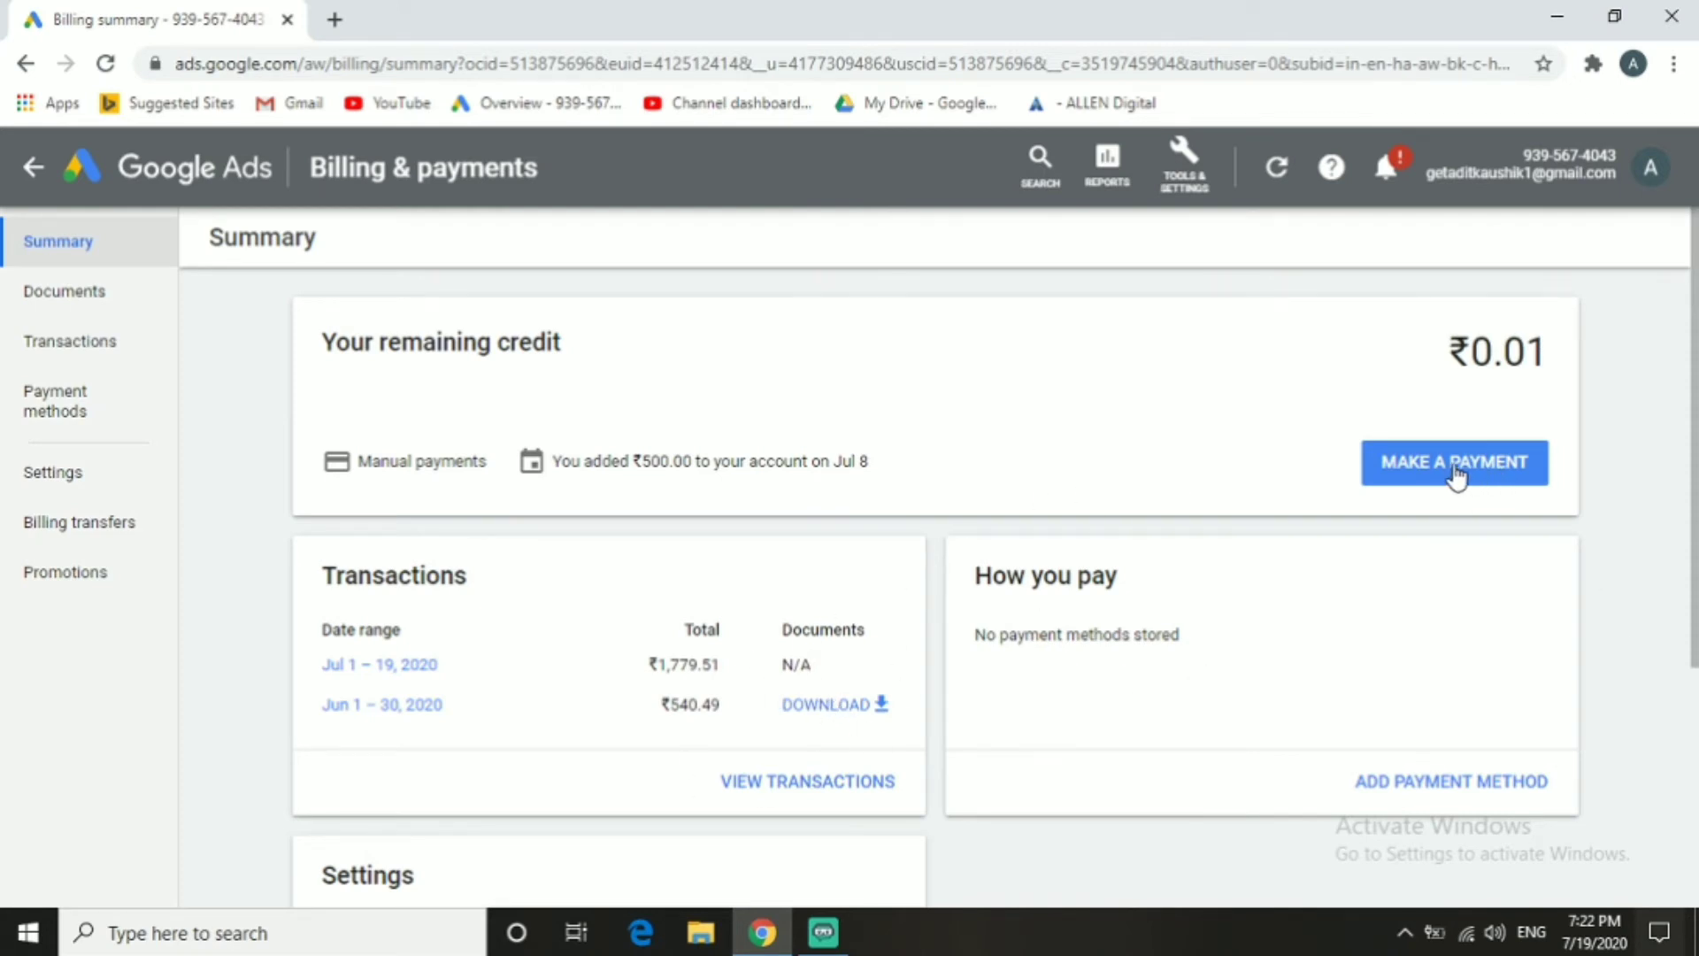
# - Start a payment from the Billing summary to list the payment methods
pyautogui.click(1453, 462)
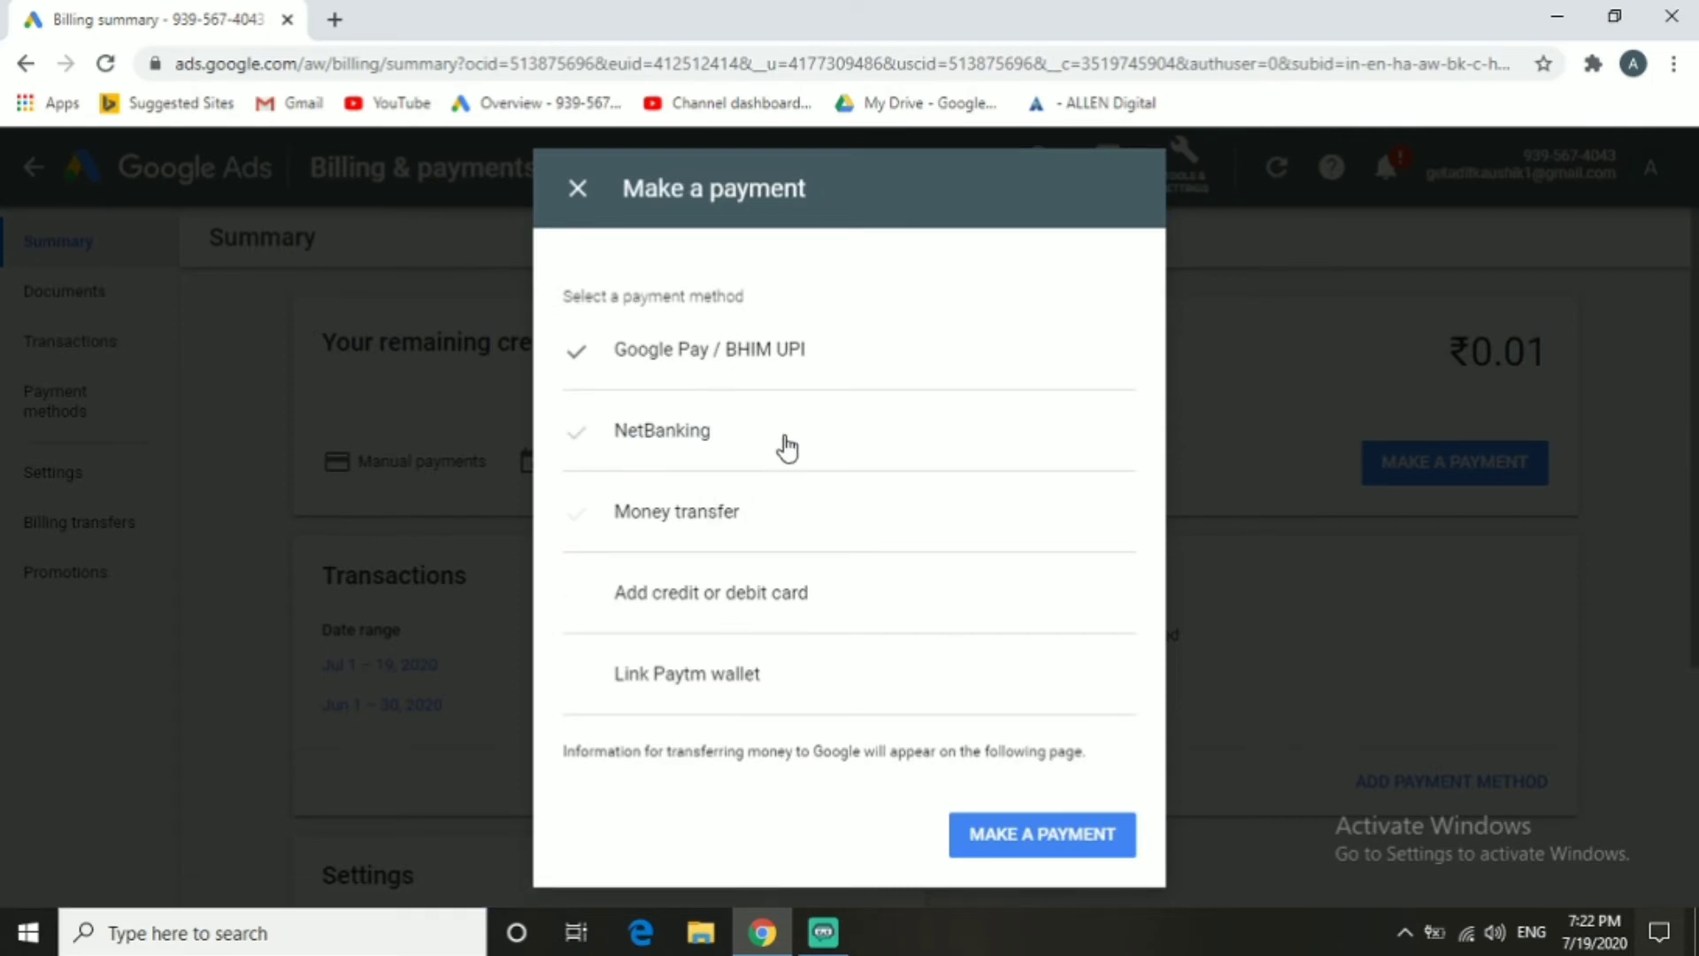
# - Switch the payment method from NetBanking to Google Pay / BHIM UPI and proceed
pyautogui.click(661, 430)
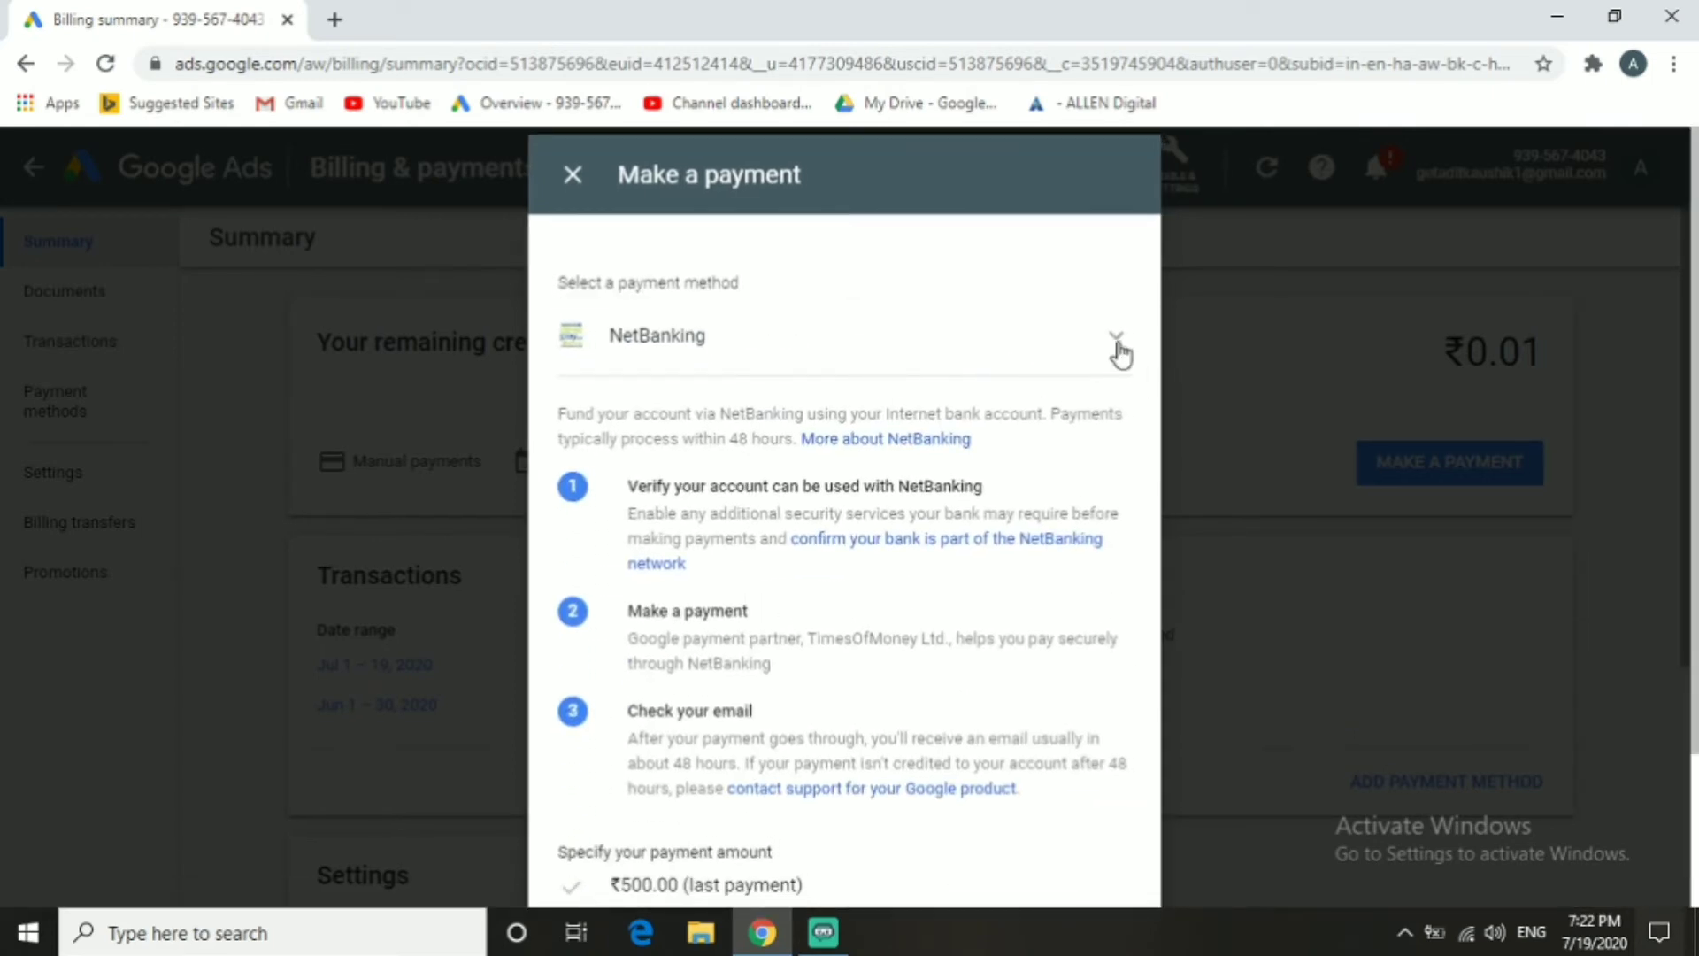
pyautogui.click(1119, 341)
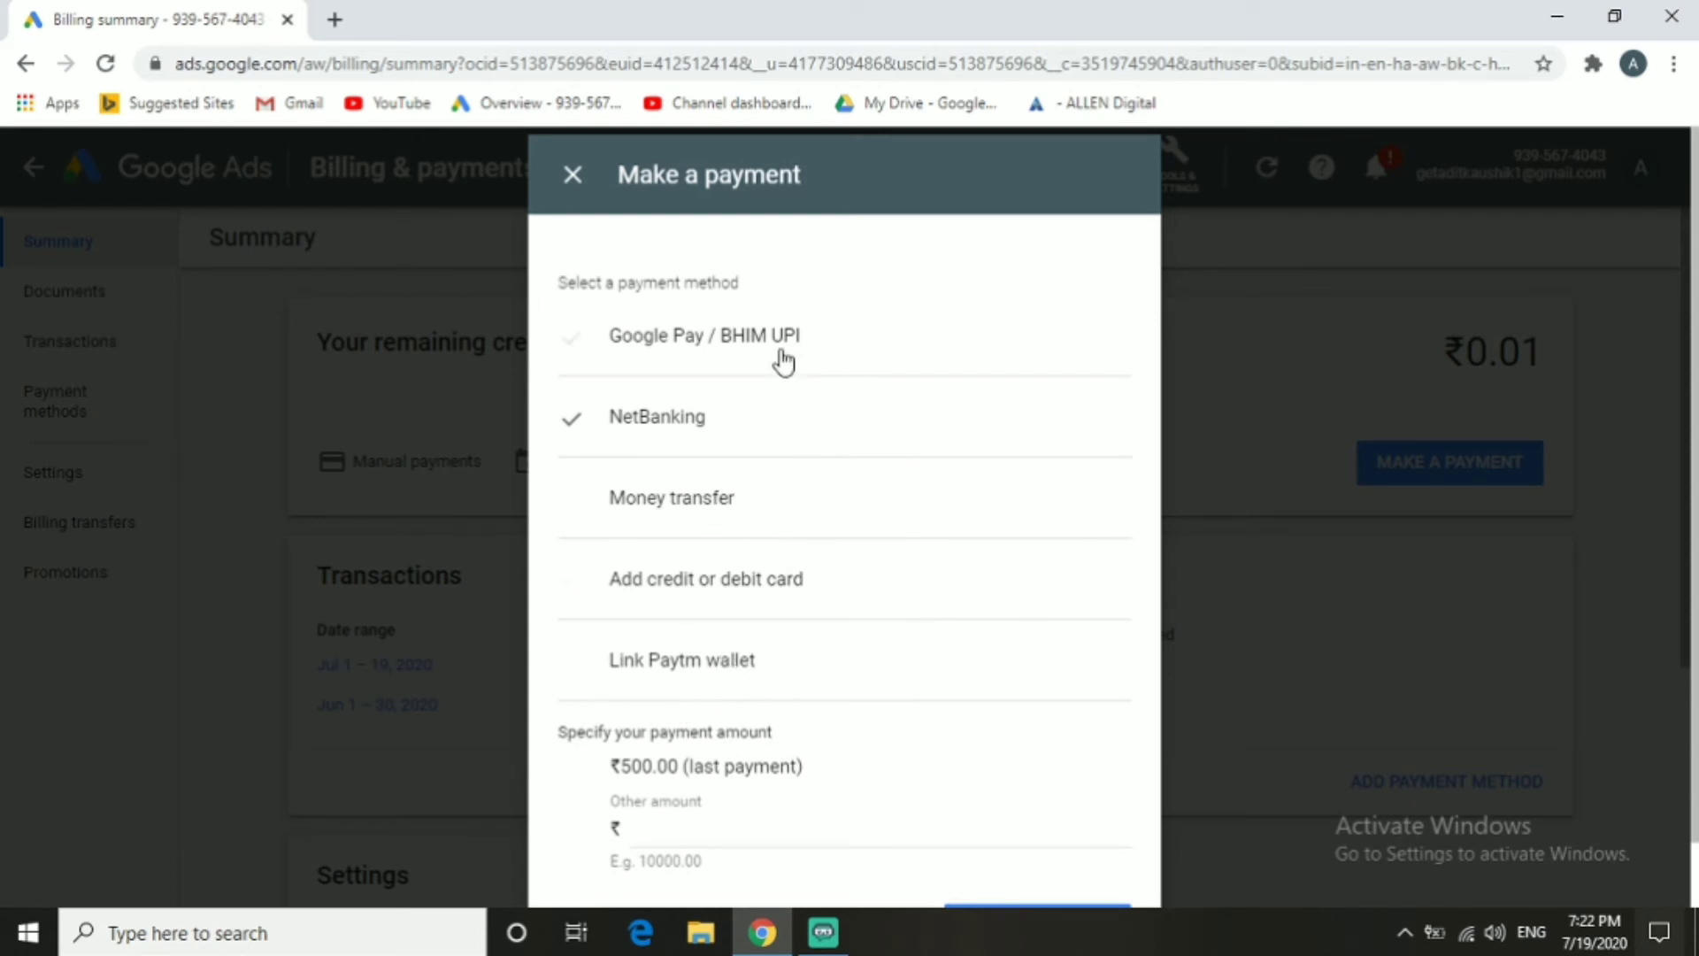
pyautogui.click(703, 335)
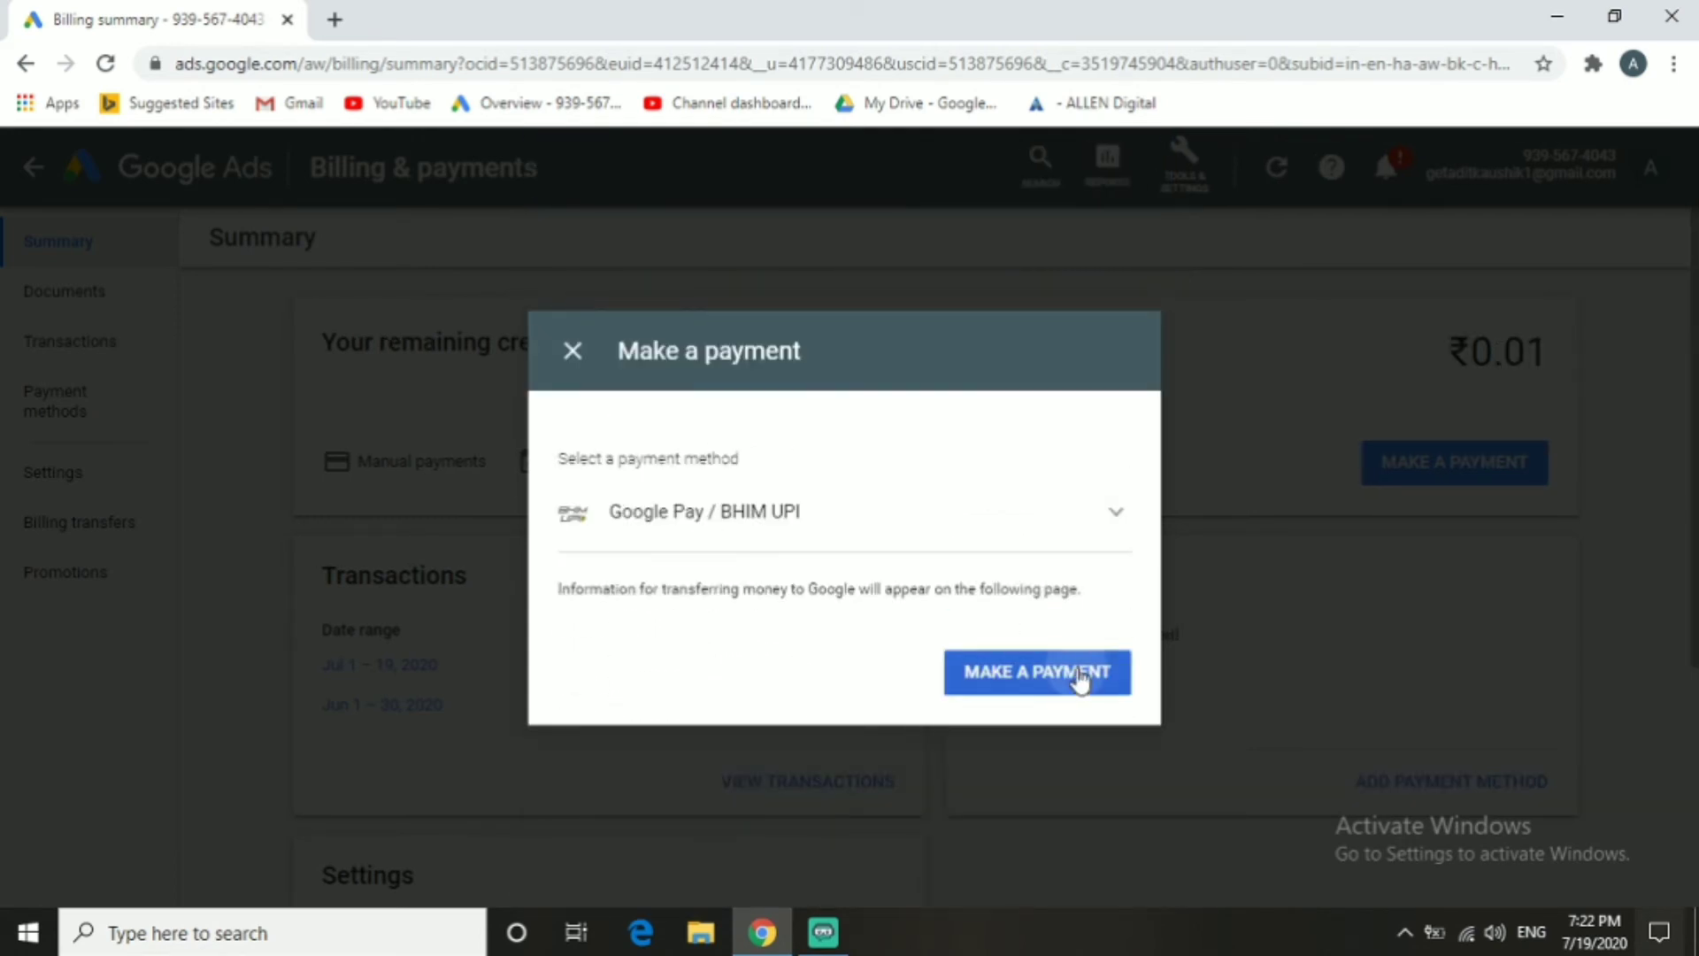
pyautogui.click(1035, 672)
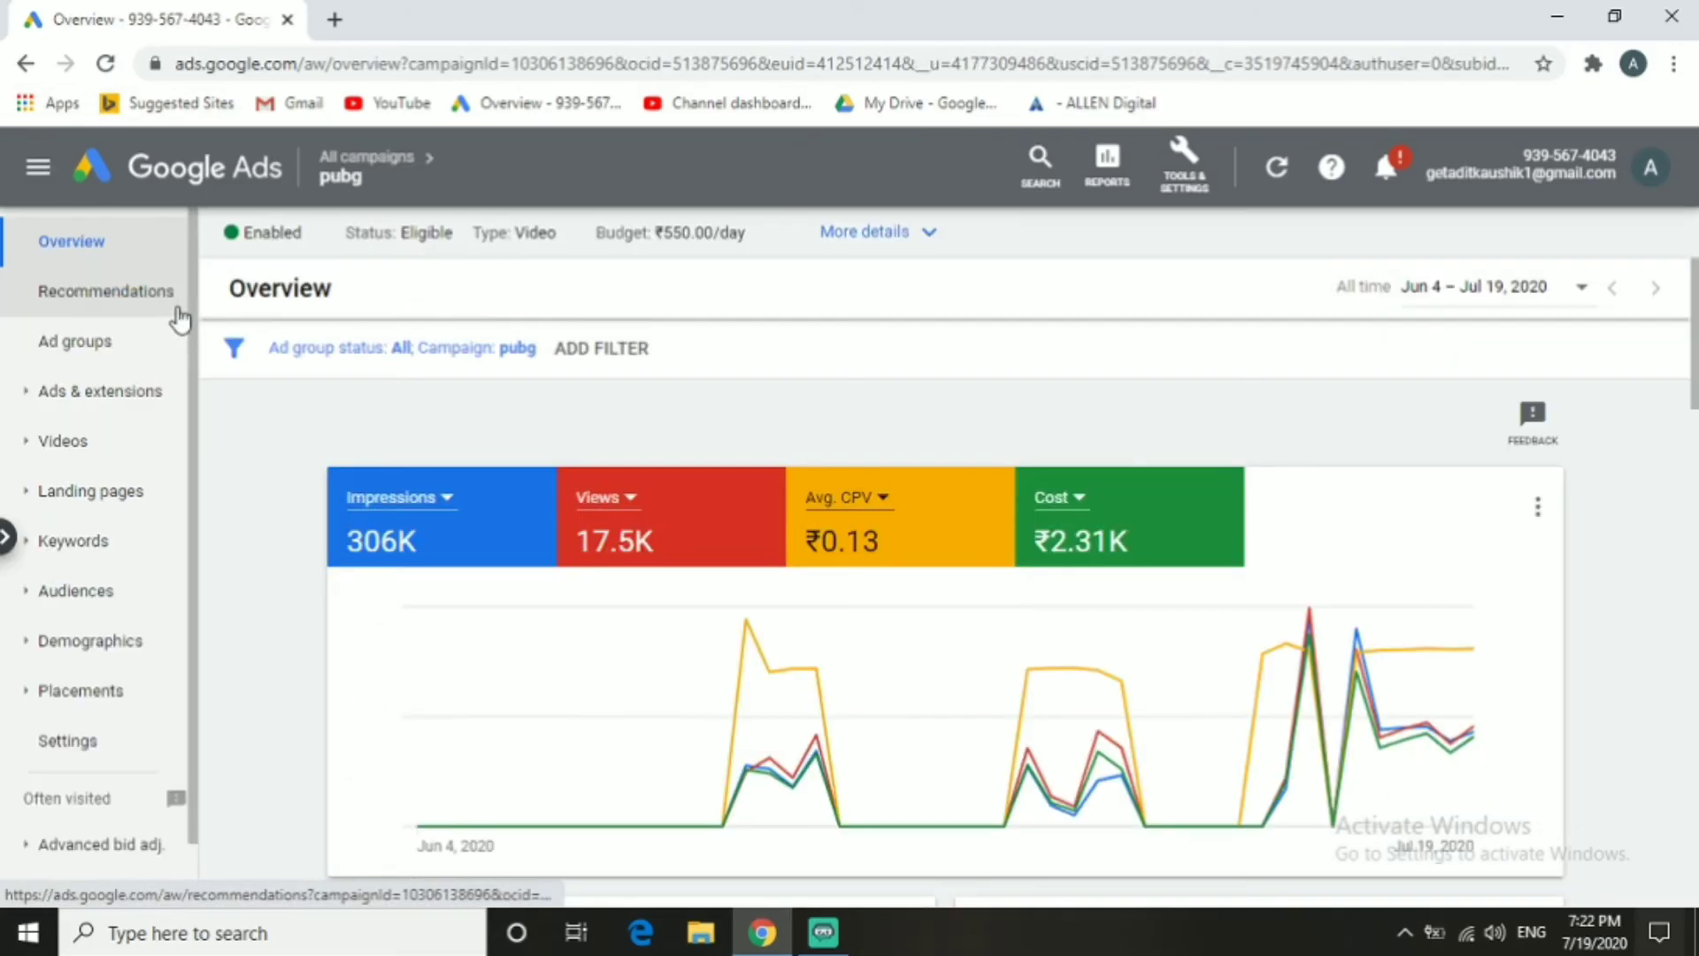
# - Scroll through the pubg campaign Overview, then minimise the browser to show the desktop
pyautogui.scroll(-3)
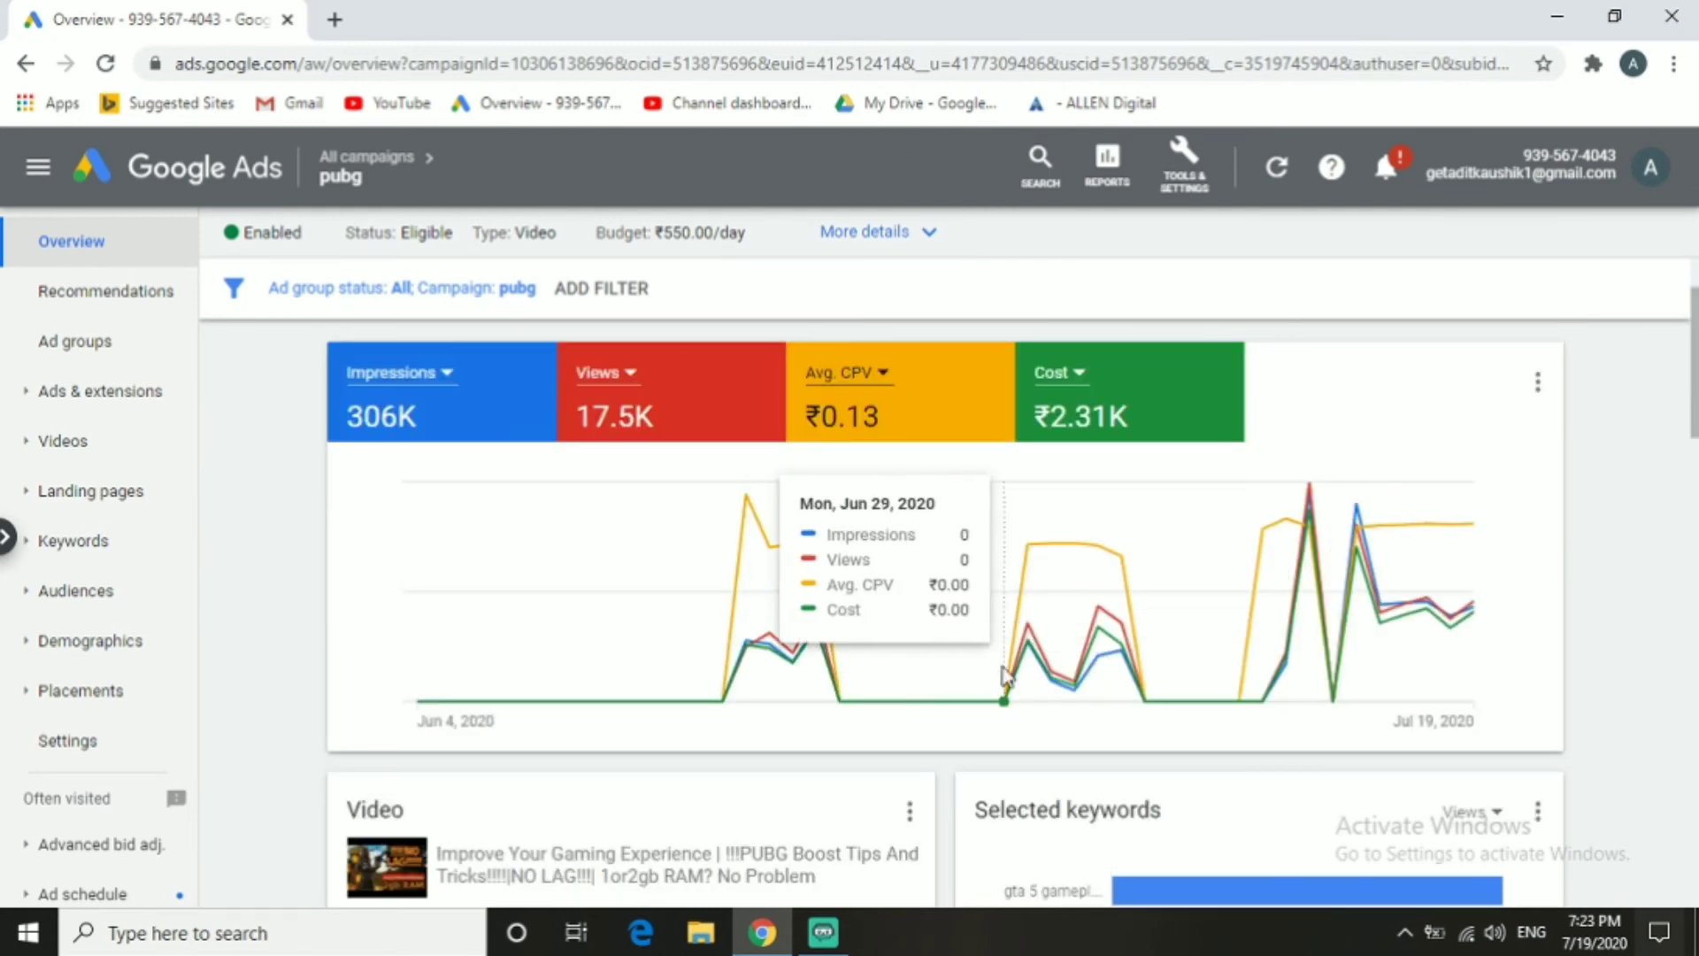
pyautogui.moveTo(1289, 672)
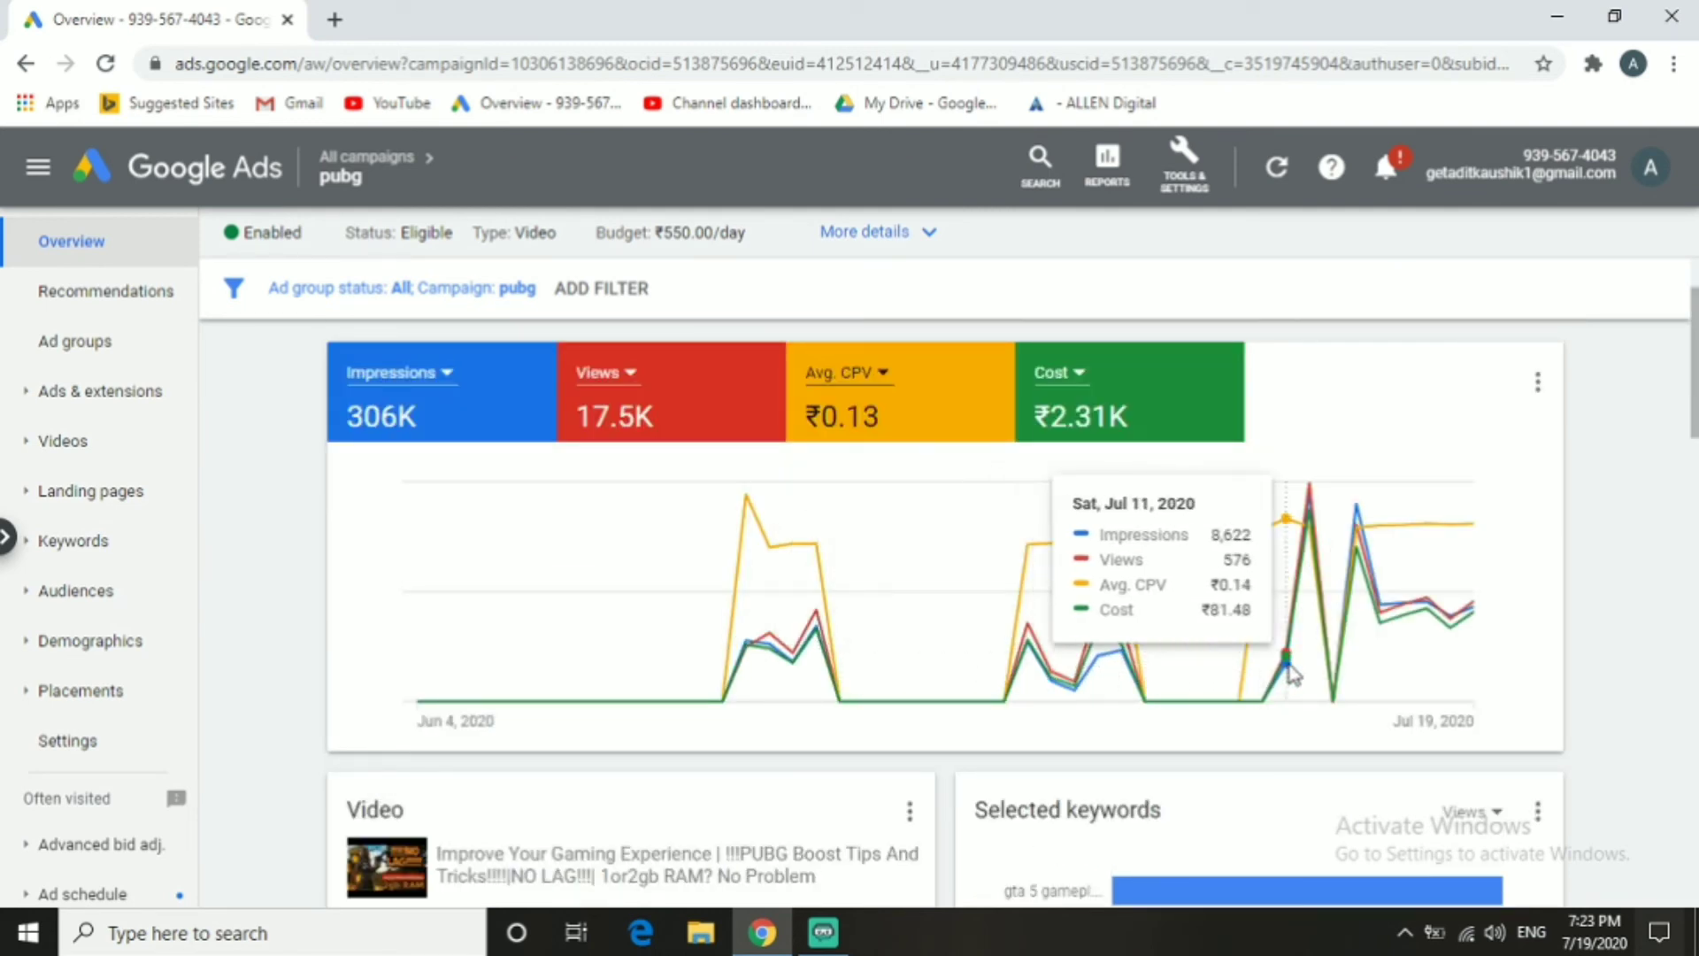
pyautogui.moveTo(1320, 647)
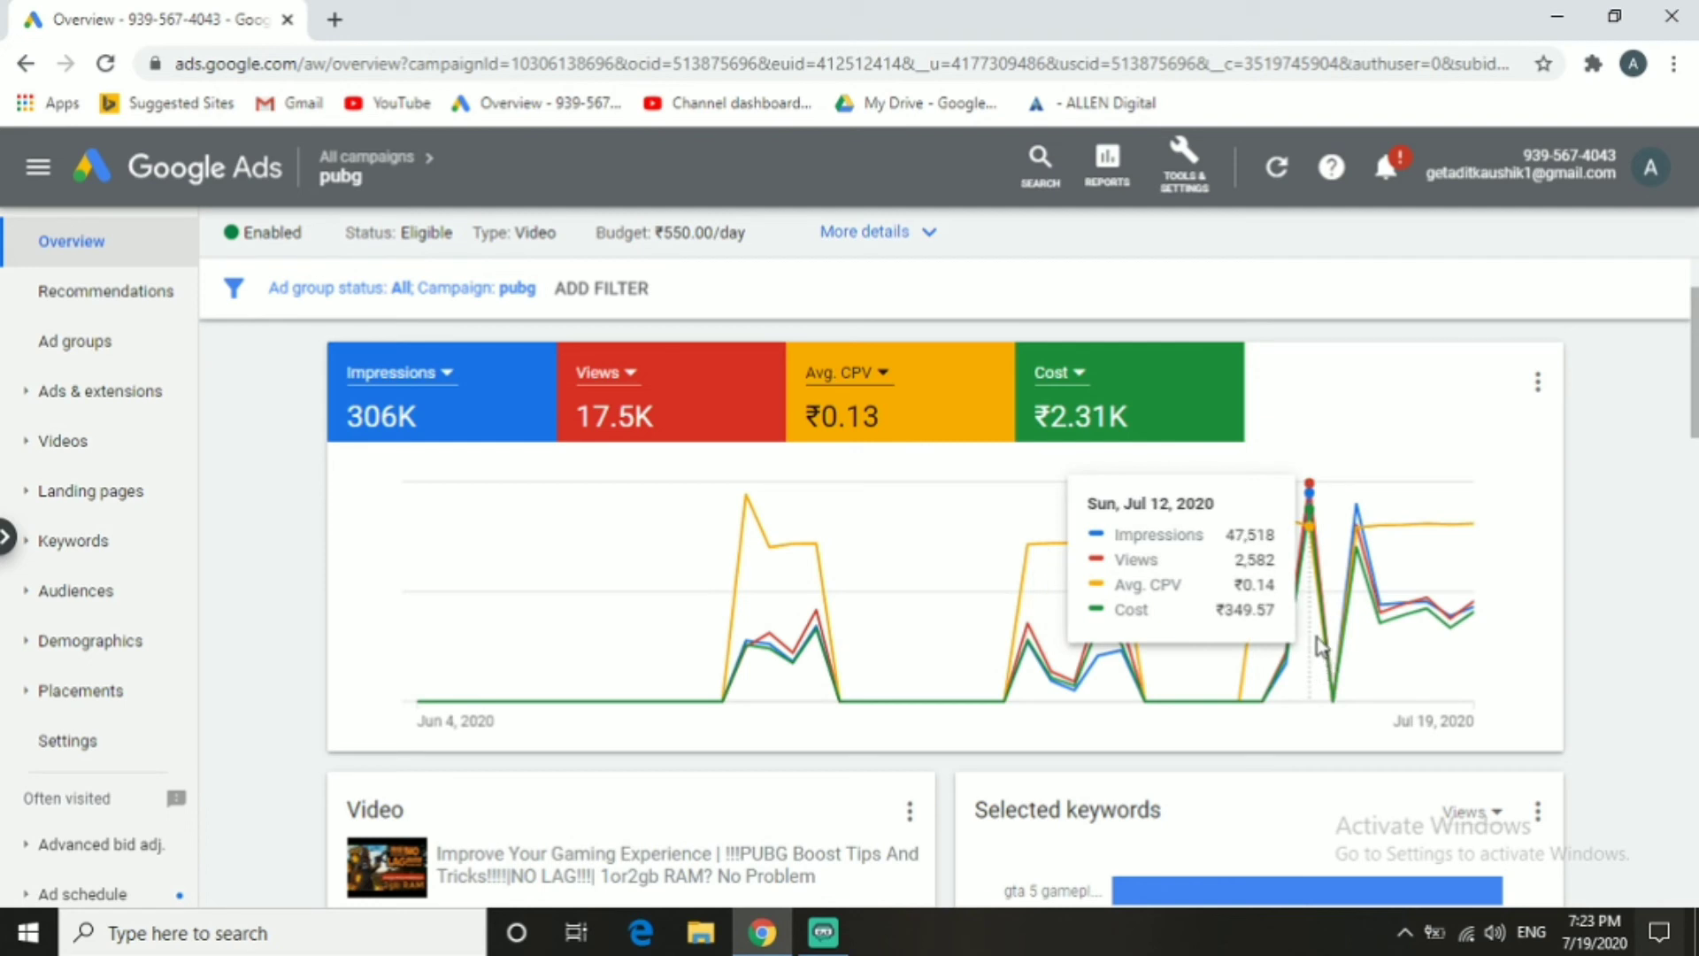
pyautogui.moveTo(1279, 585)
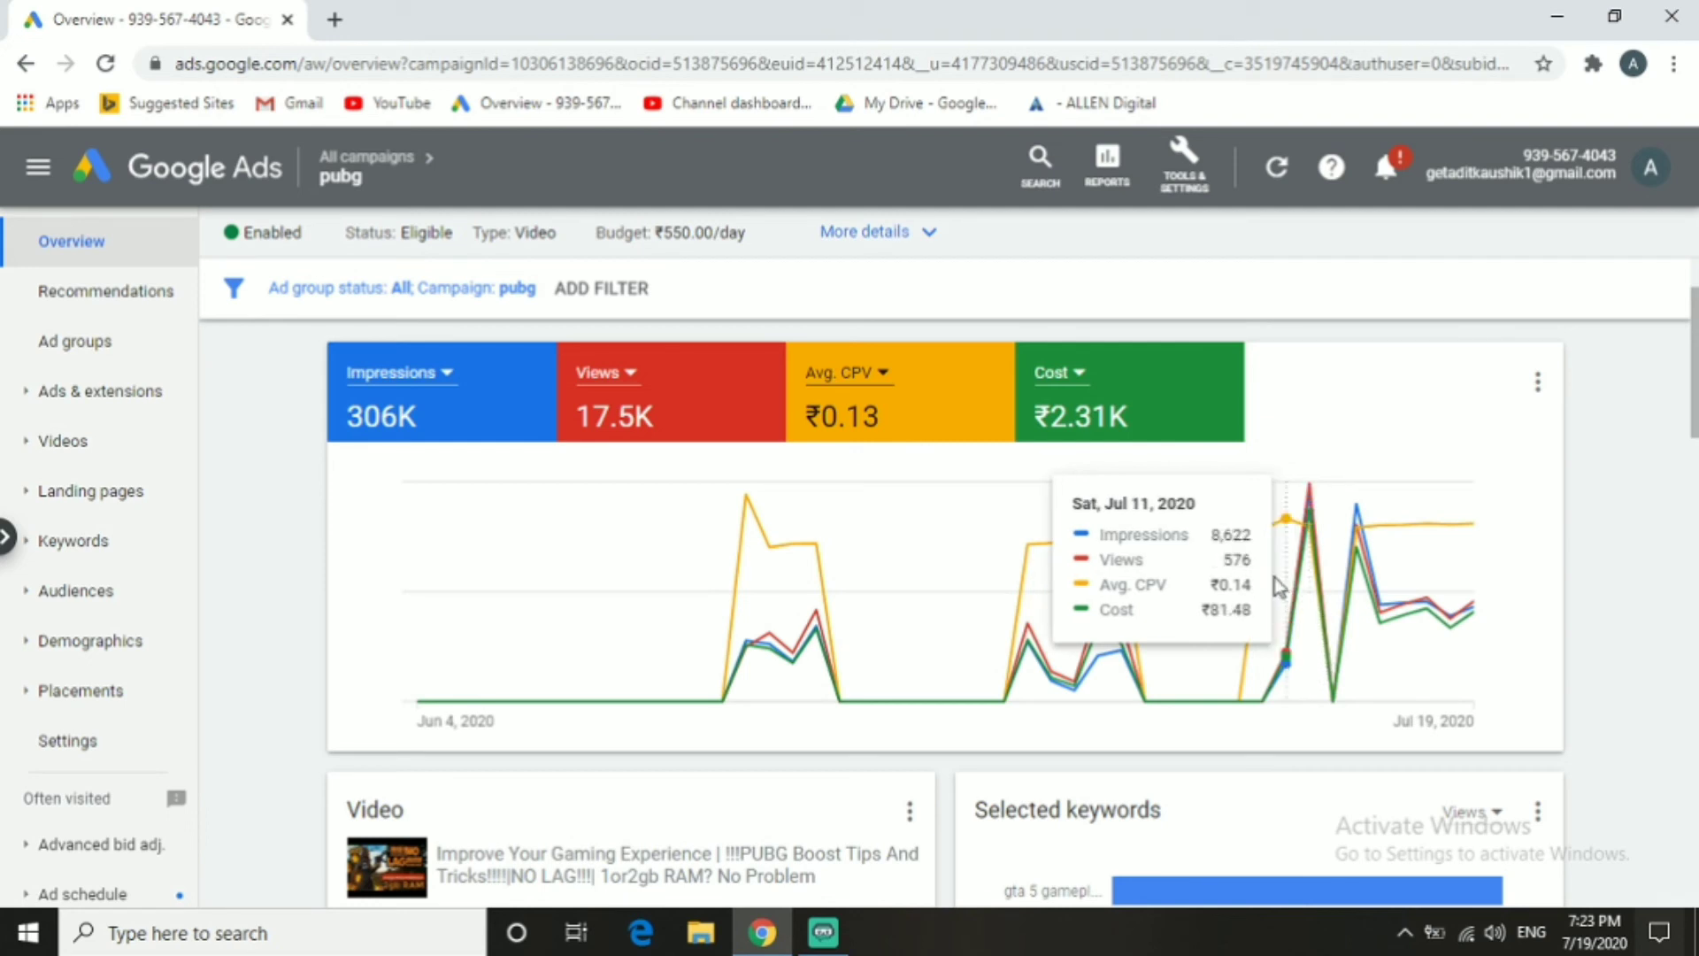
pyautogui.moveTo(1457, 579)
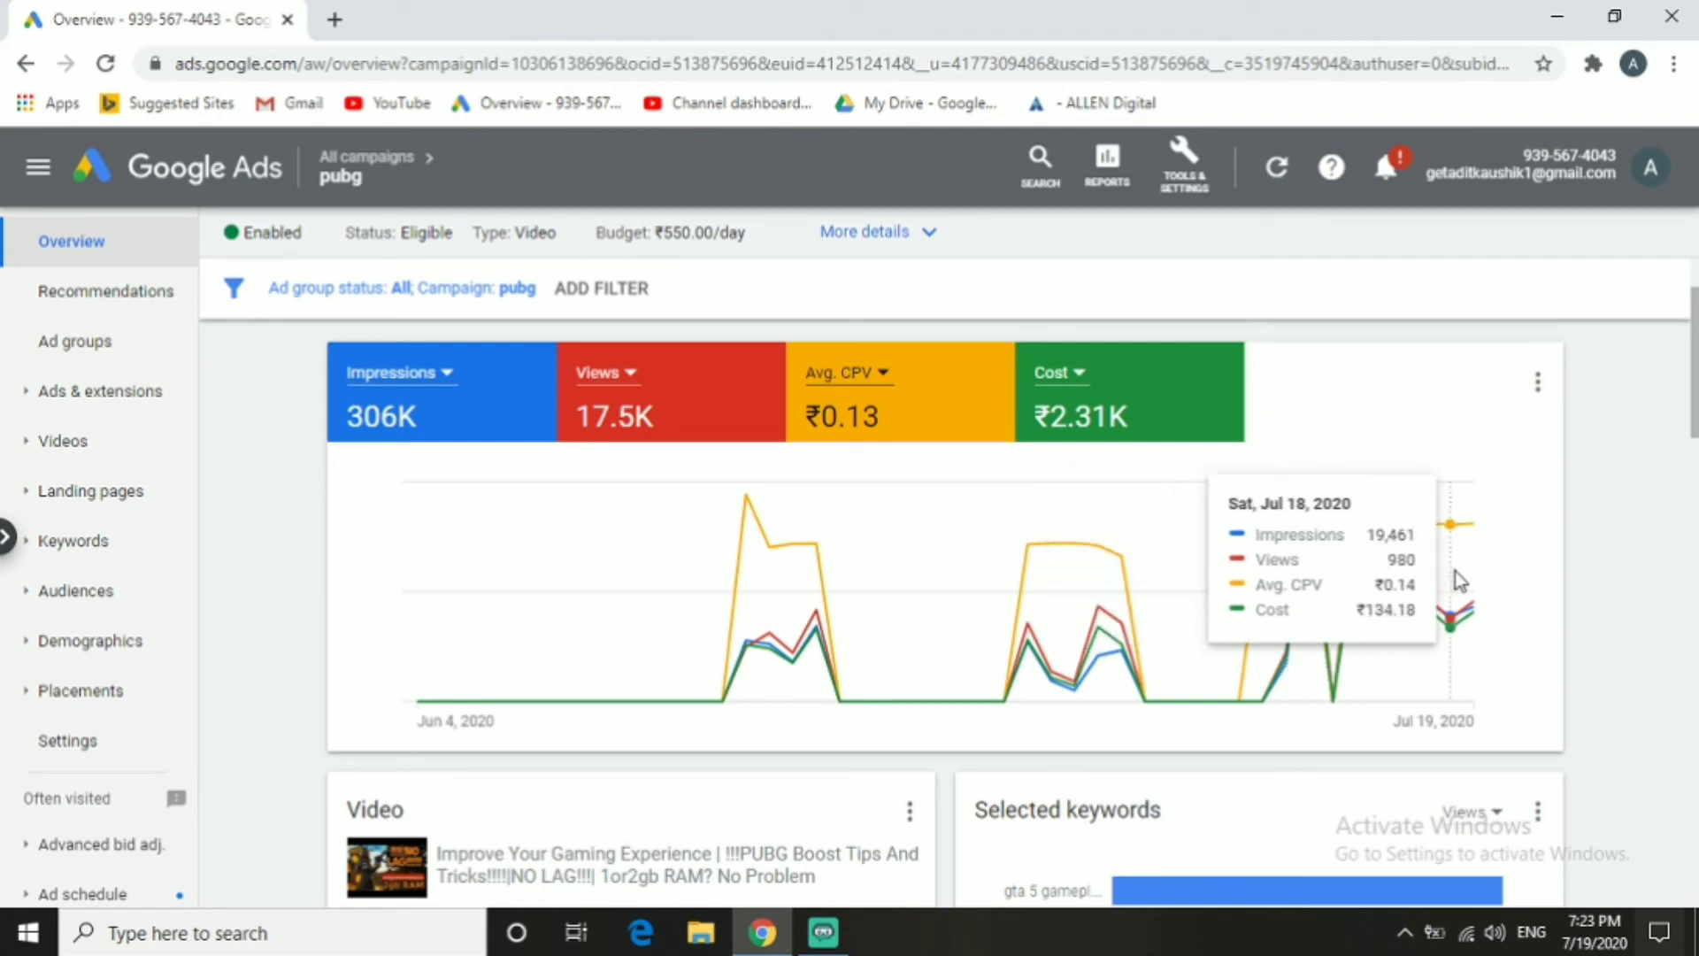
pyautogui.scroll(-3)
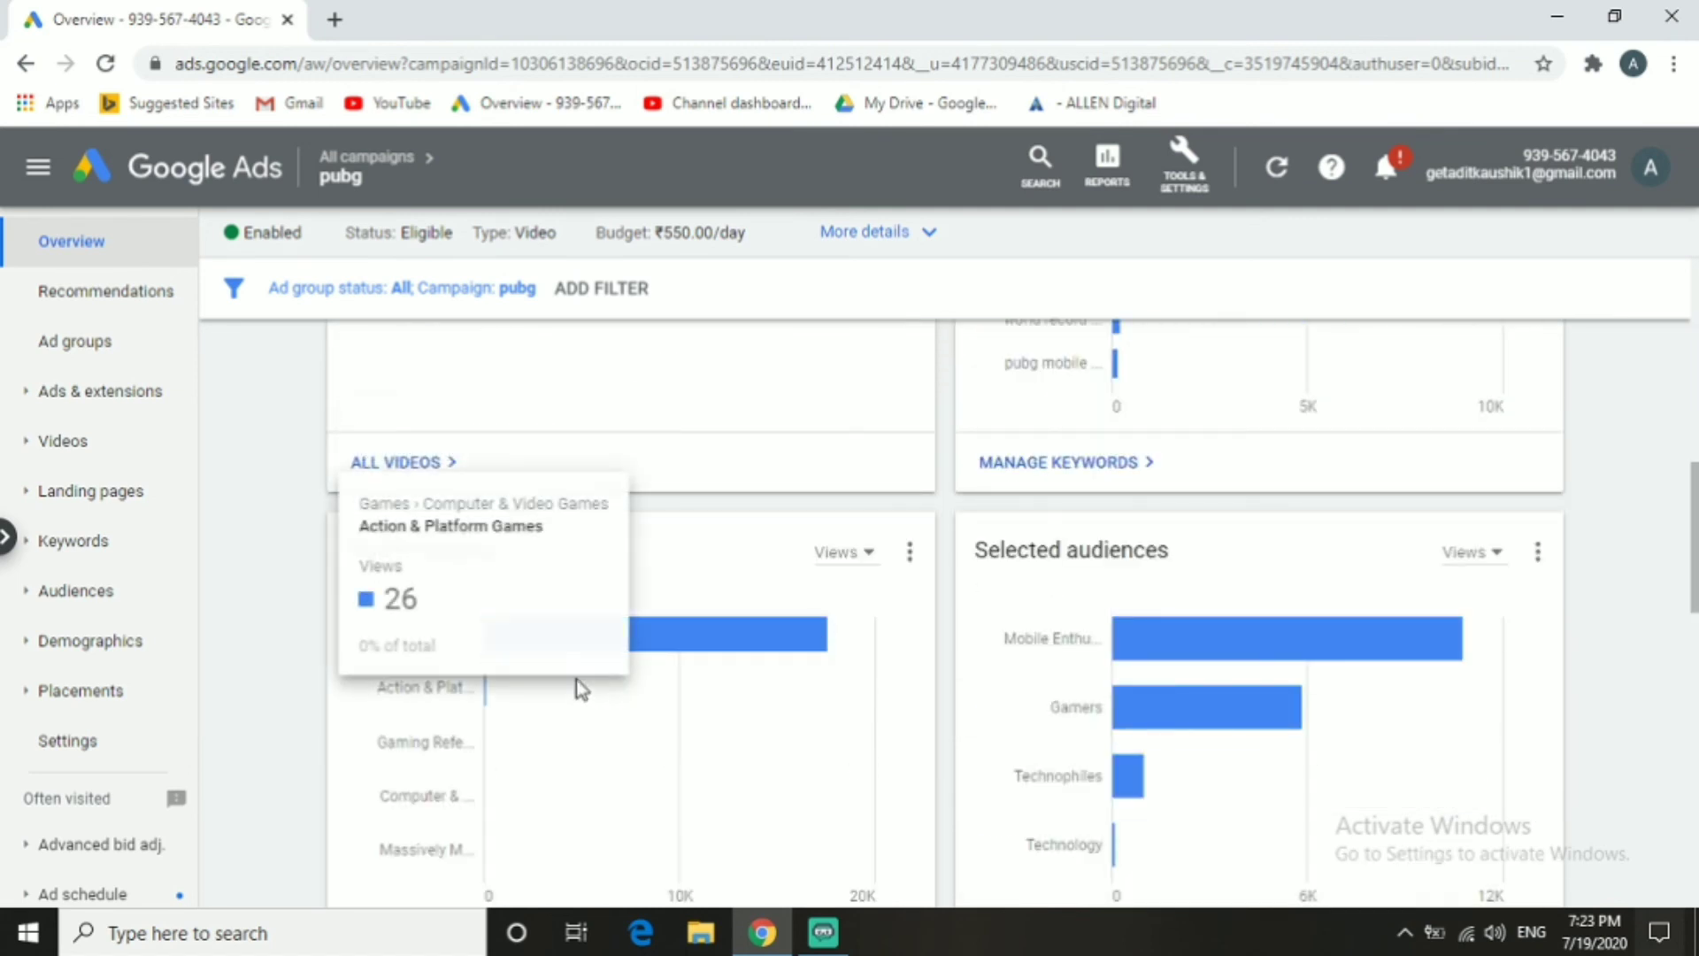
pyautogui.scroll(3)
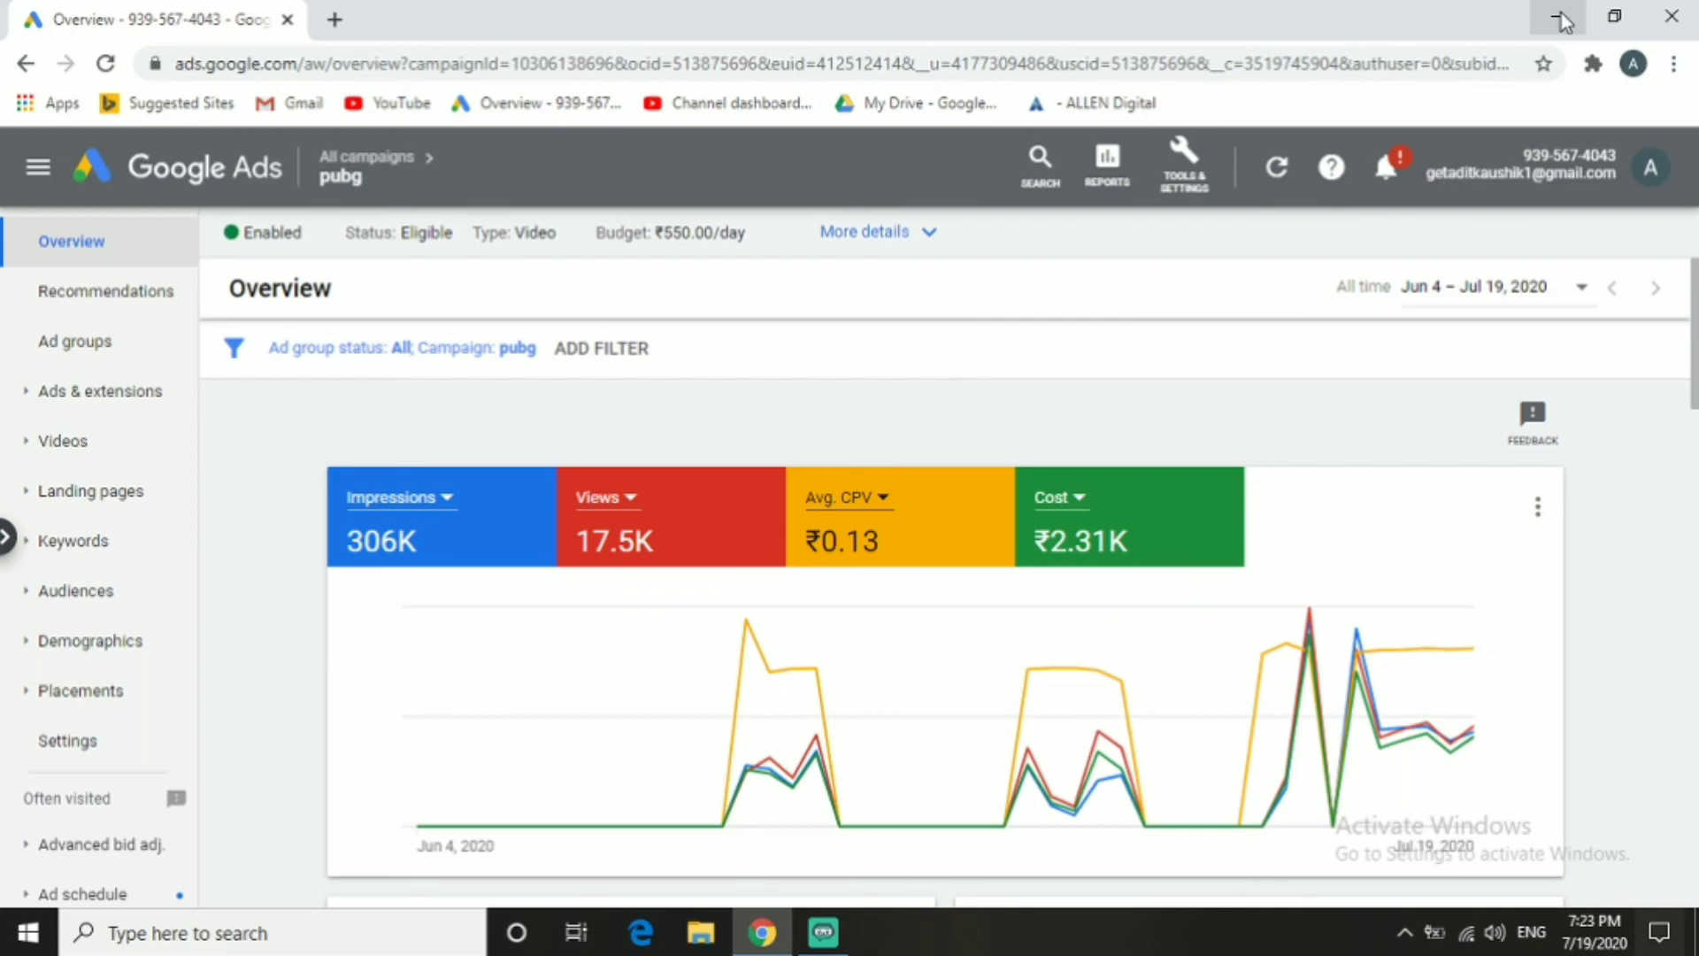
pyautogui.click(1558, 18)
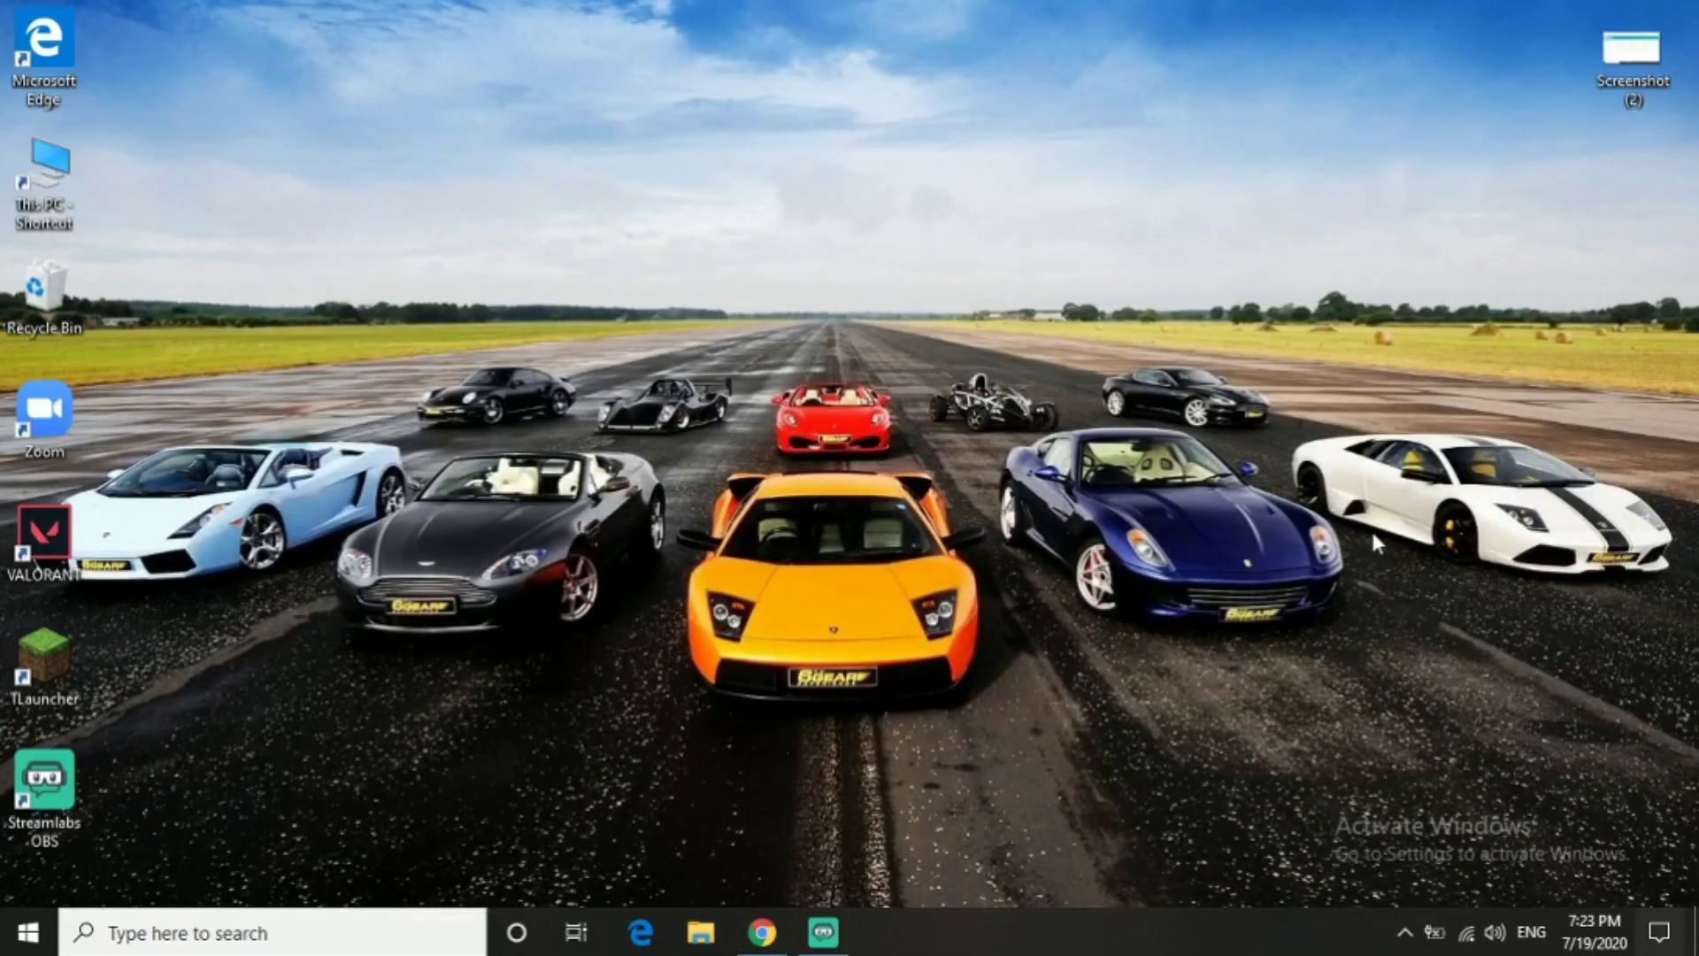
pyautogui.moveTo(906, 853)
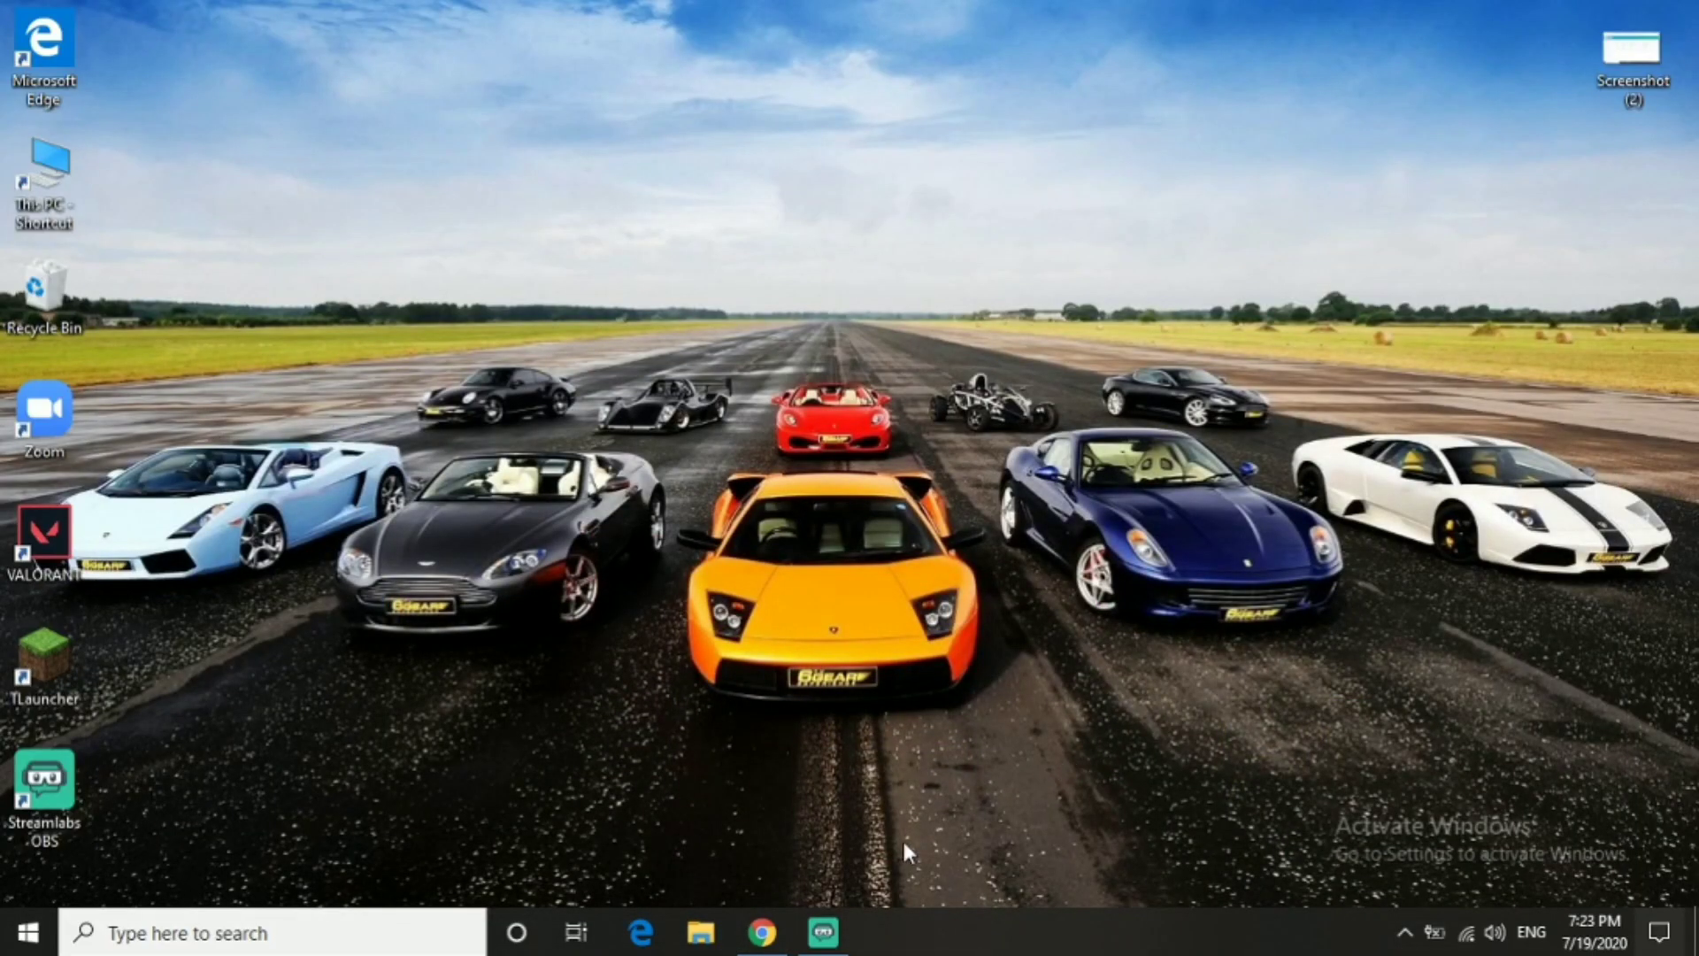